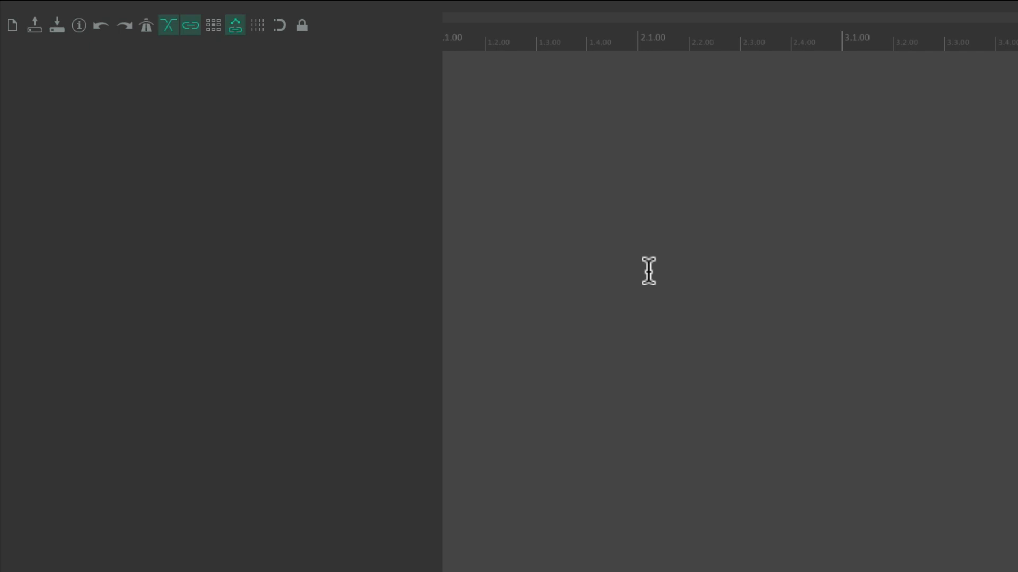
mouse_move(299, 187)
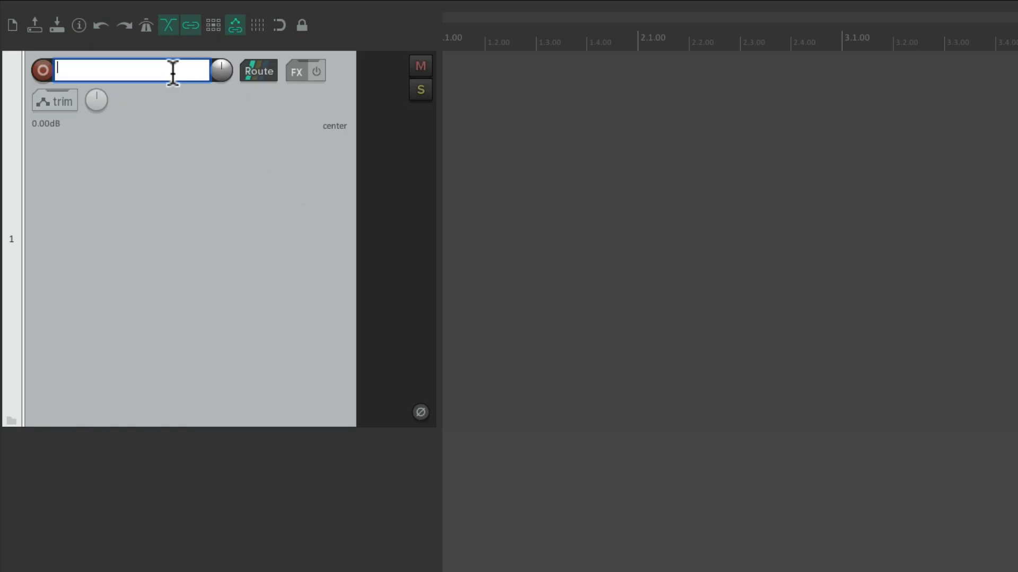
Name the track 'Piano Pad', colour it pink and take input from the USB MIDI keyboard.
type("Piano Pad")
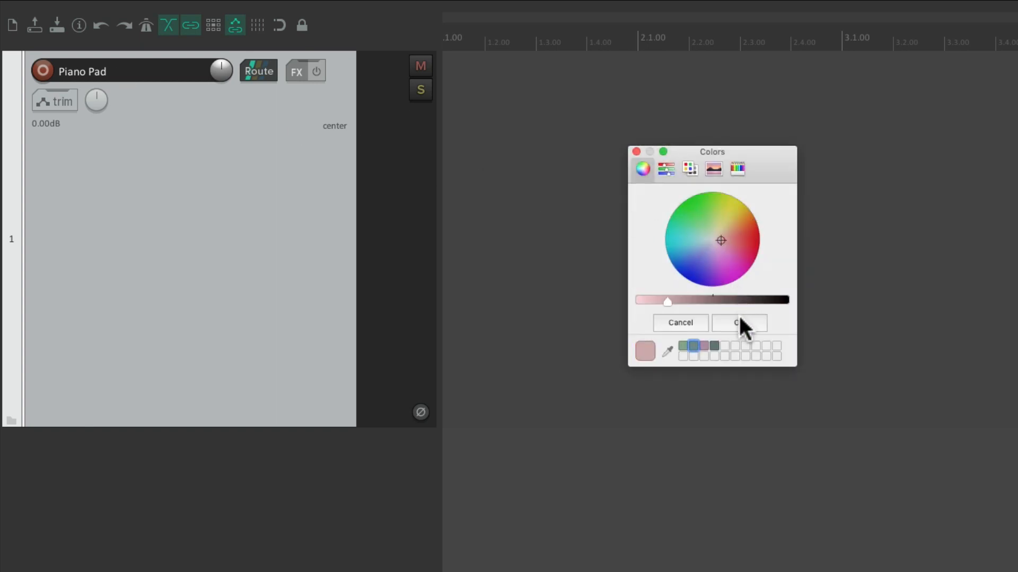
left_click(739, 323)
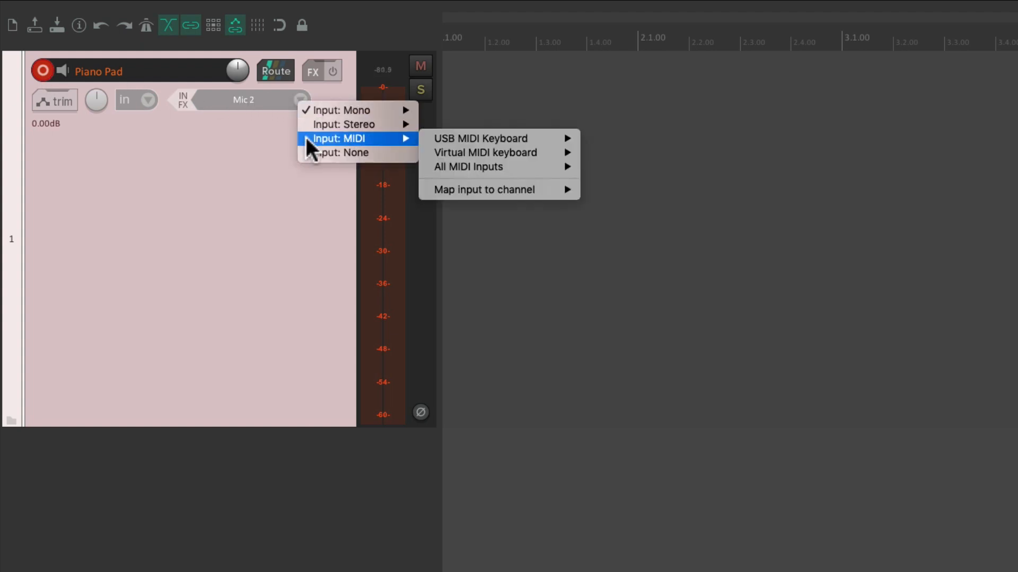
mouse_move(480, 138)
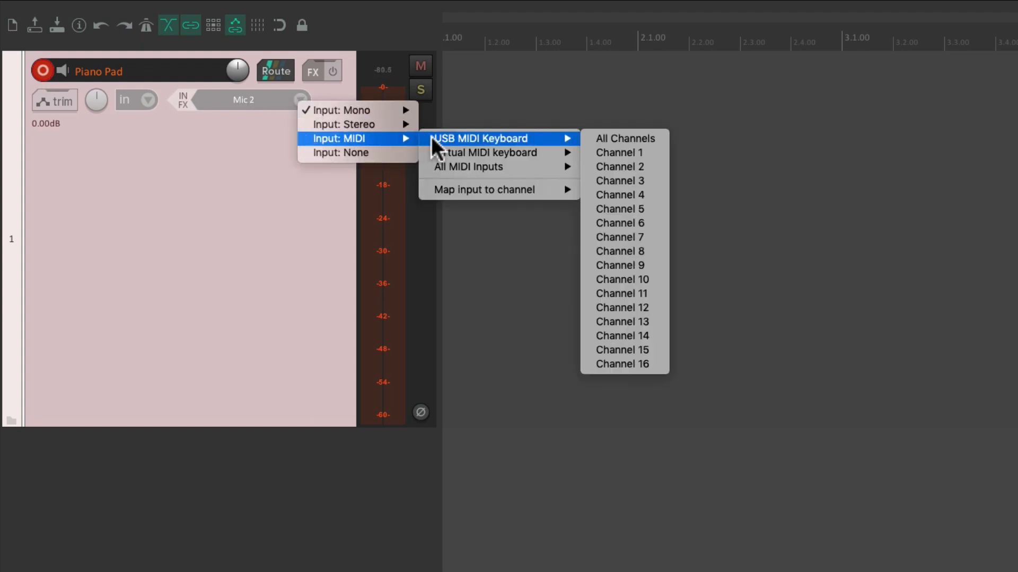
left_click(623, 138)
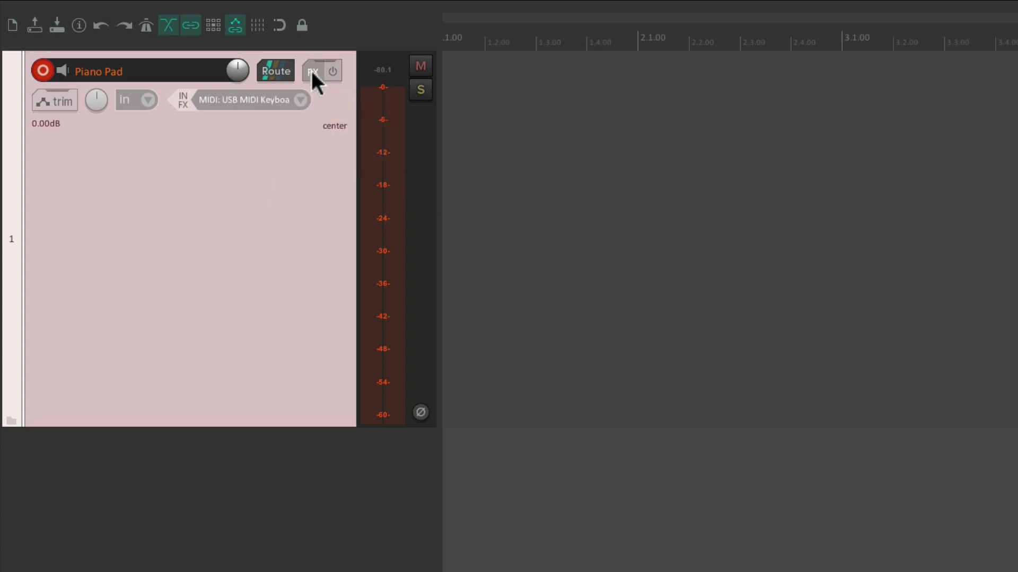
Add the 4Front R-Piano instrument from the Instruments category to the track's FX chain.
left_click(311, 71)
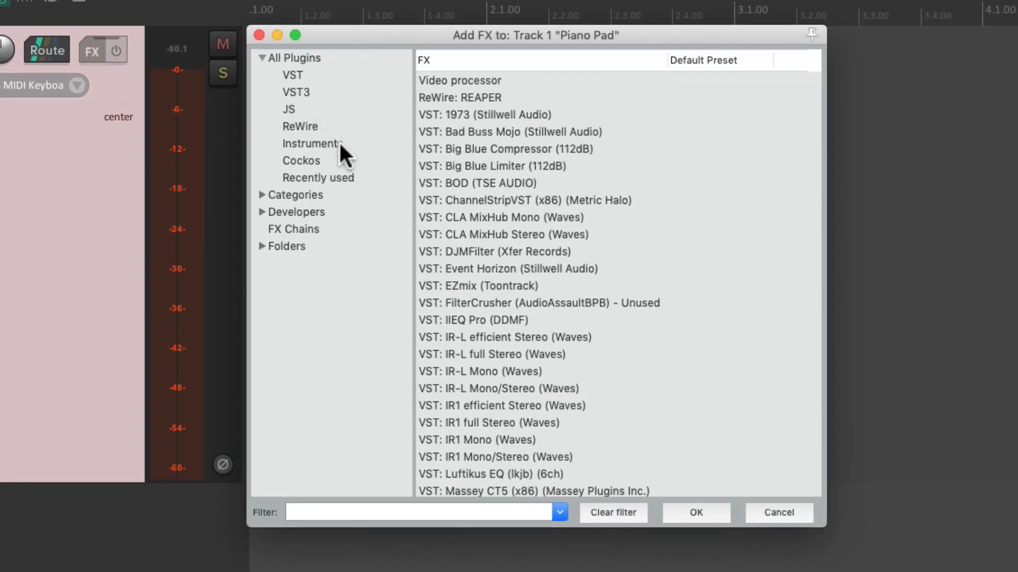
left_click(312, 143)
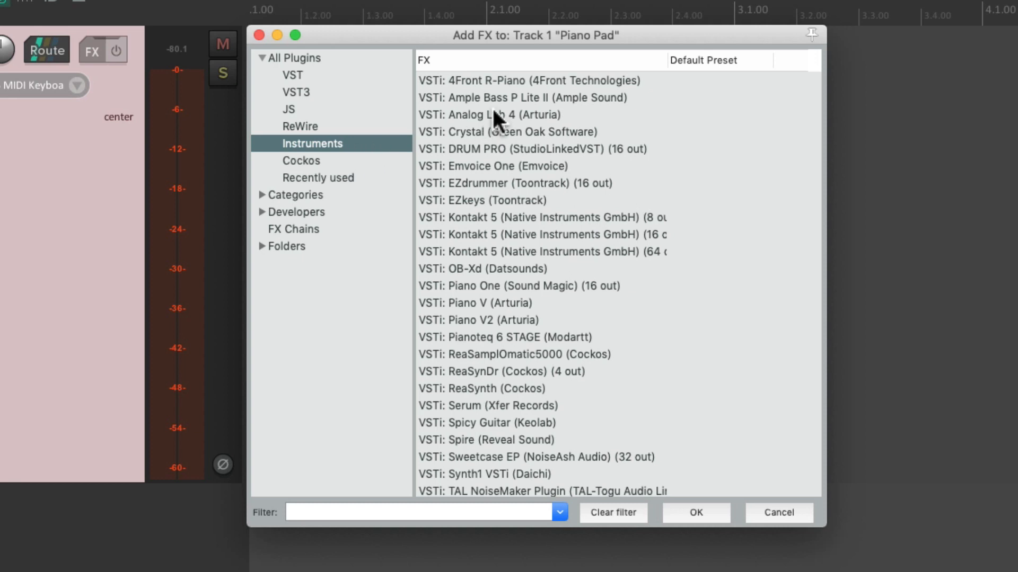
left_click(529, 81)
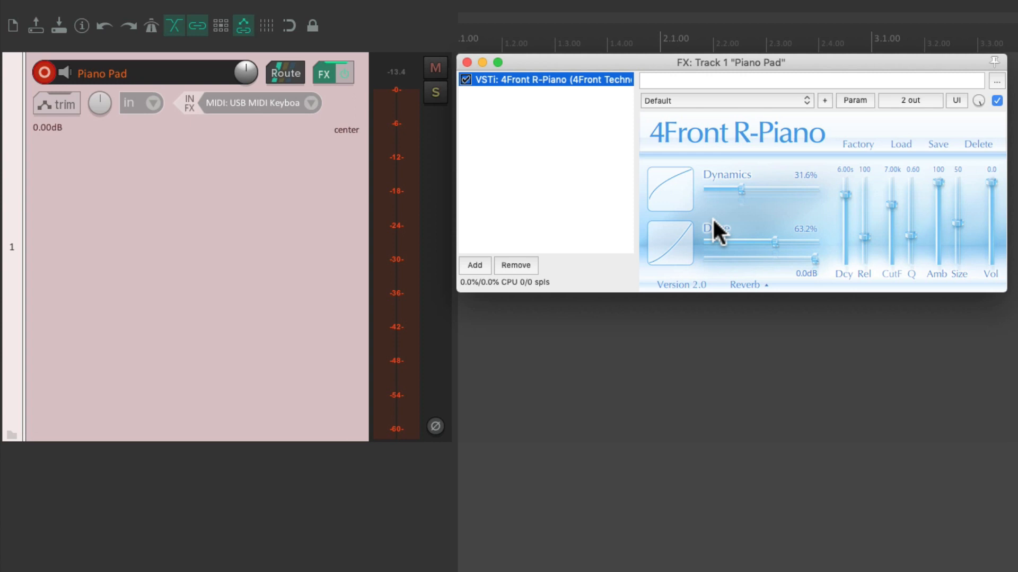
Add the Crystal synth after R-Piano and load its Wider Pulse patch.
left_click(475, 265)
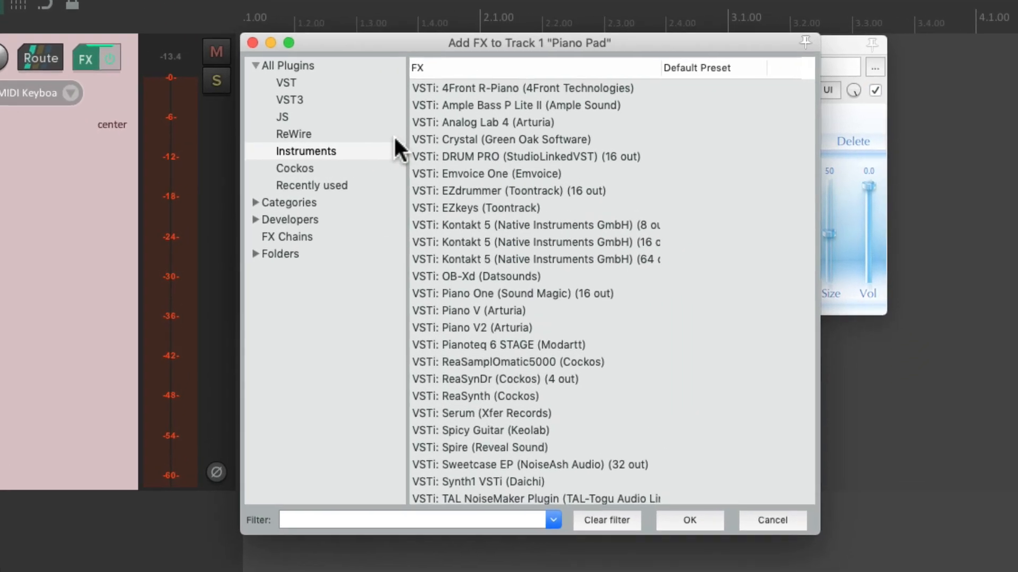
left_click(499, 139)
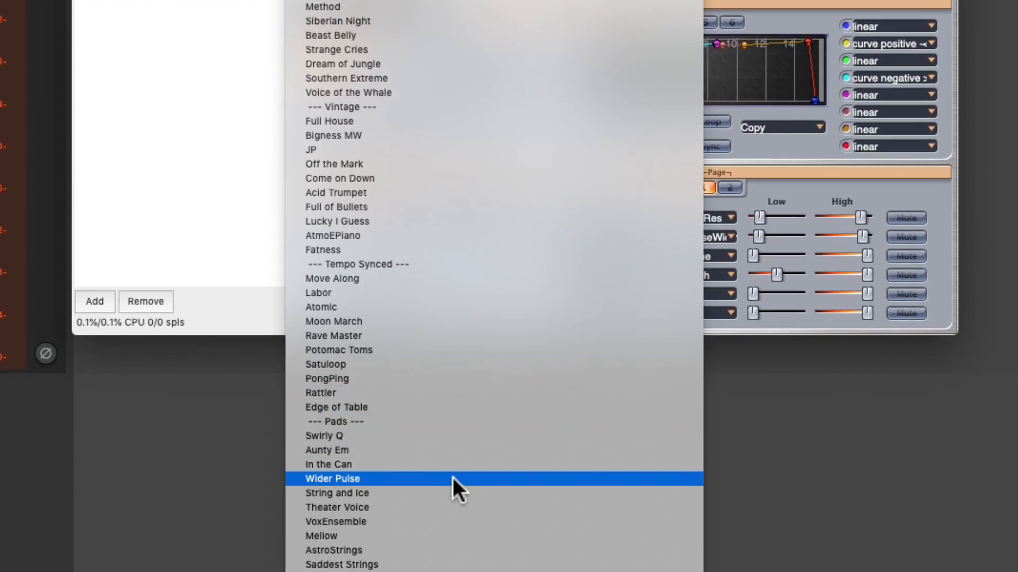
left_click(332, 478)
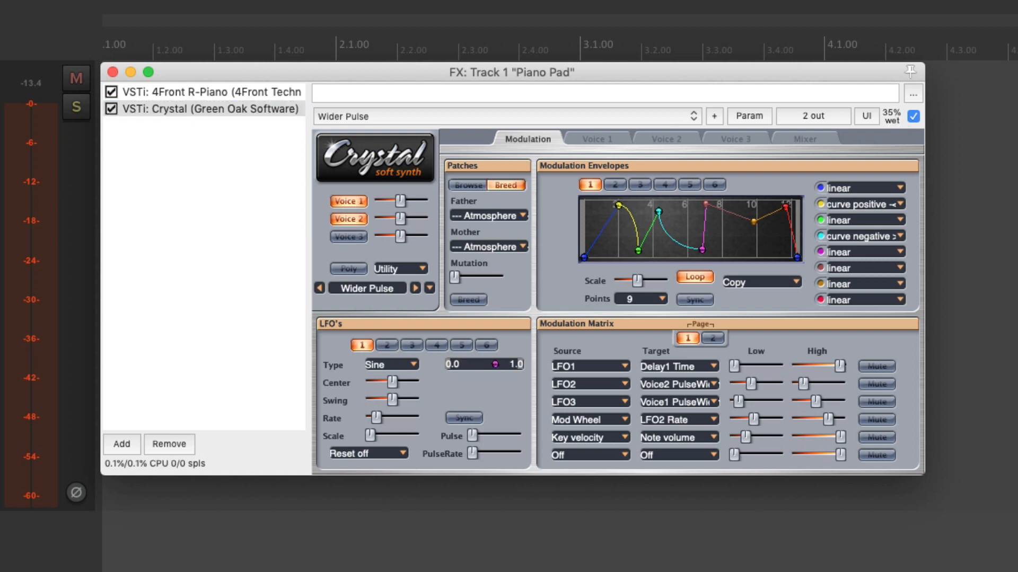
left_click_drag(890, 115, 895, 130)
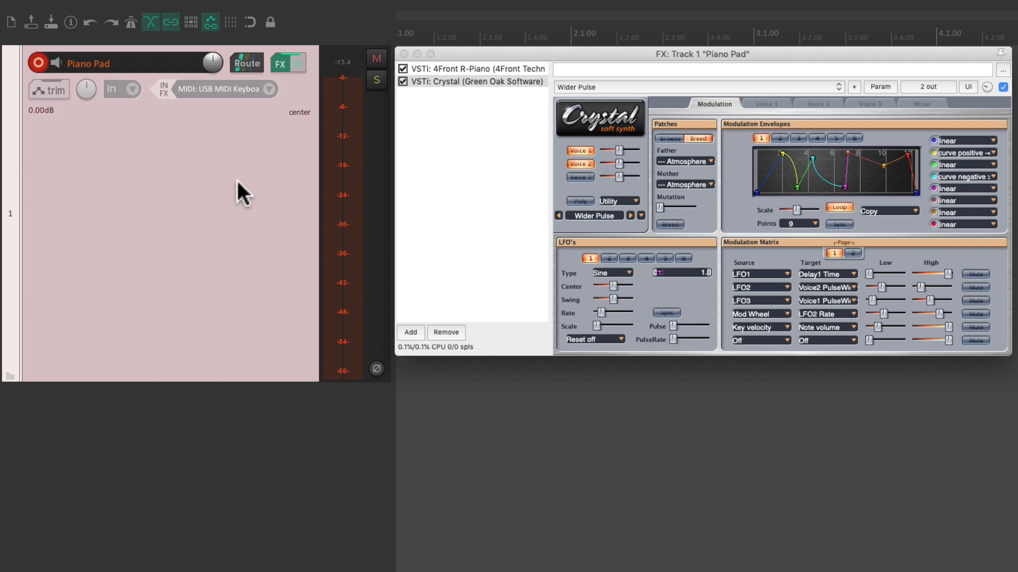
Save the track as a track template named 'Piano Pad' via the Track menu.
left_click(302, 9)
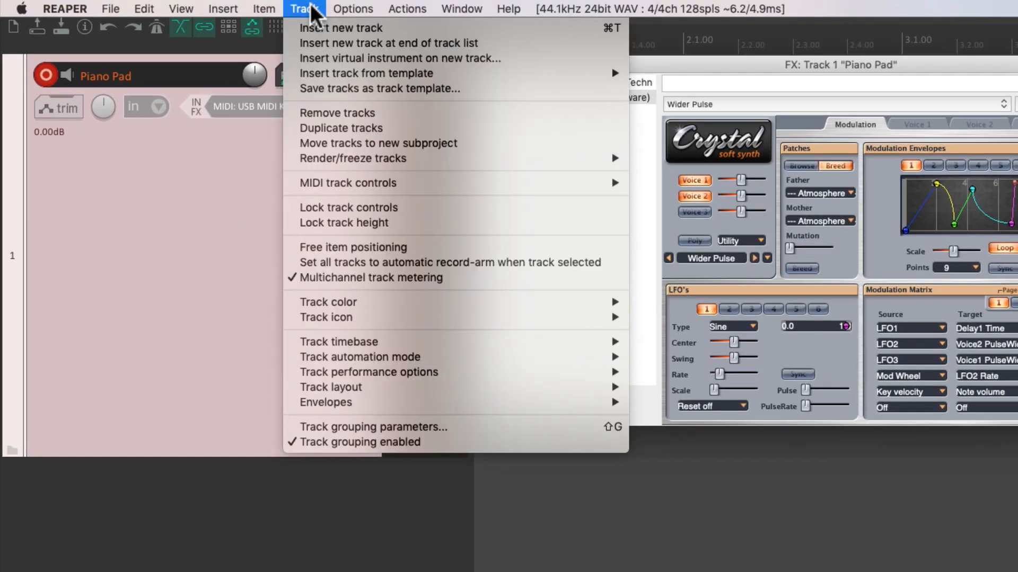
mouse_move(379, 88)
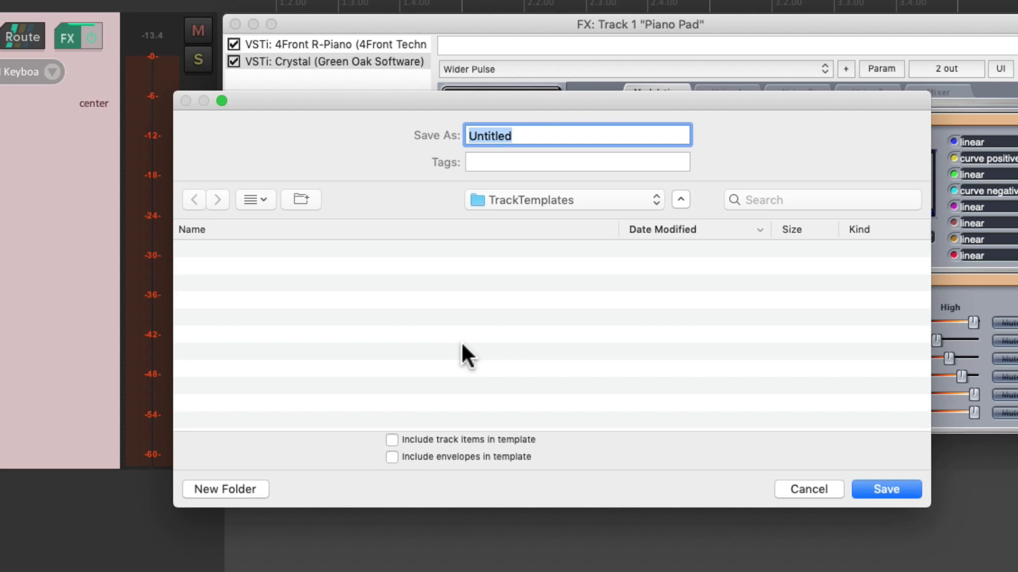
mouse_move(605, 213)
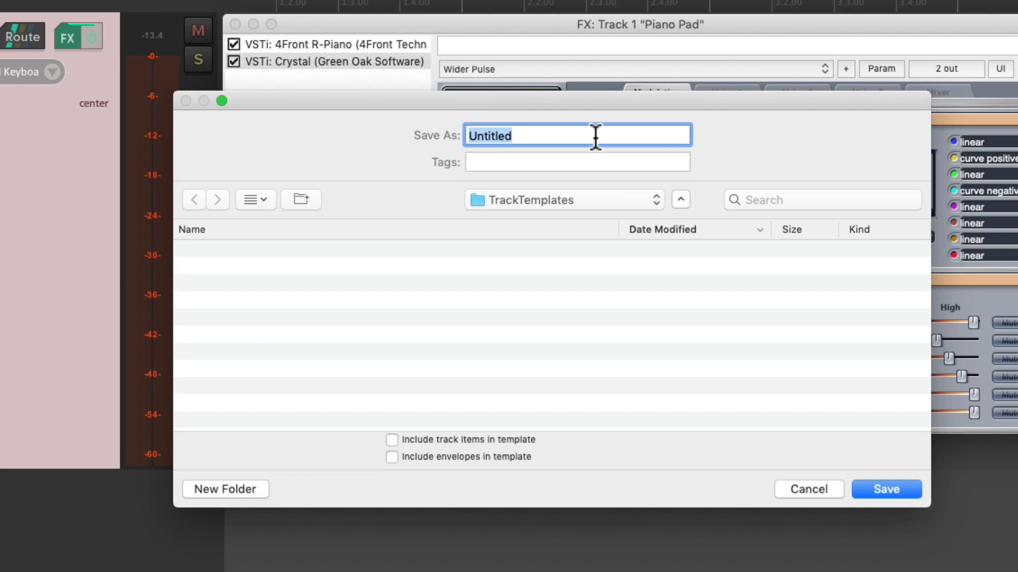
type("Piano Pad")
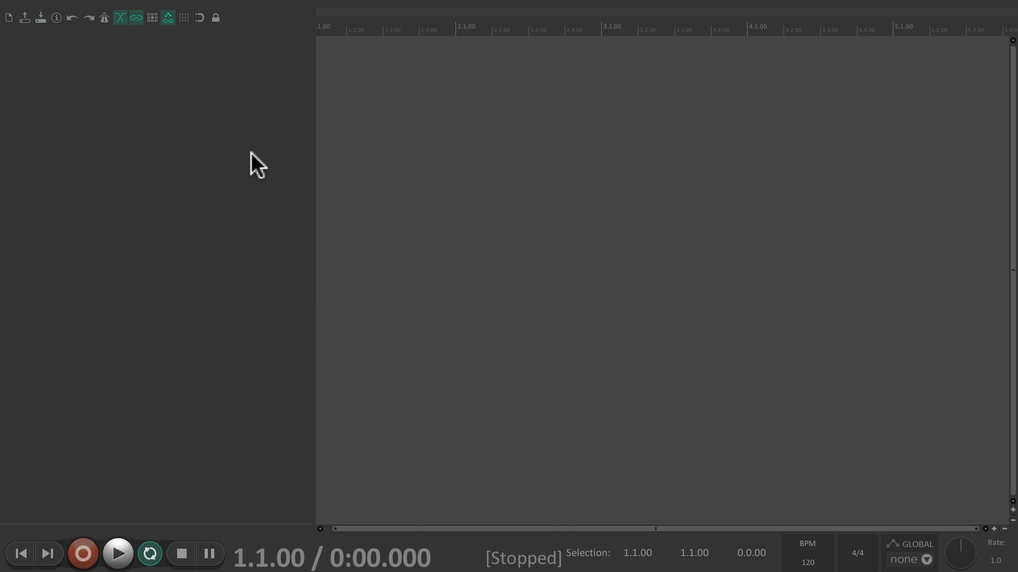
left_click(304, 9)
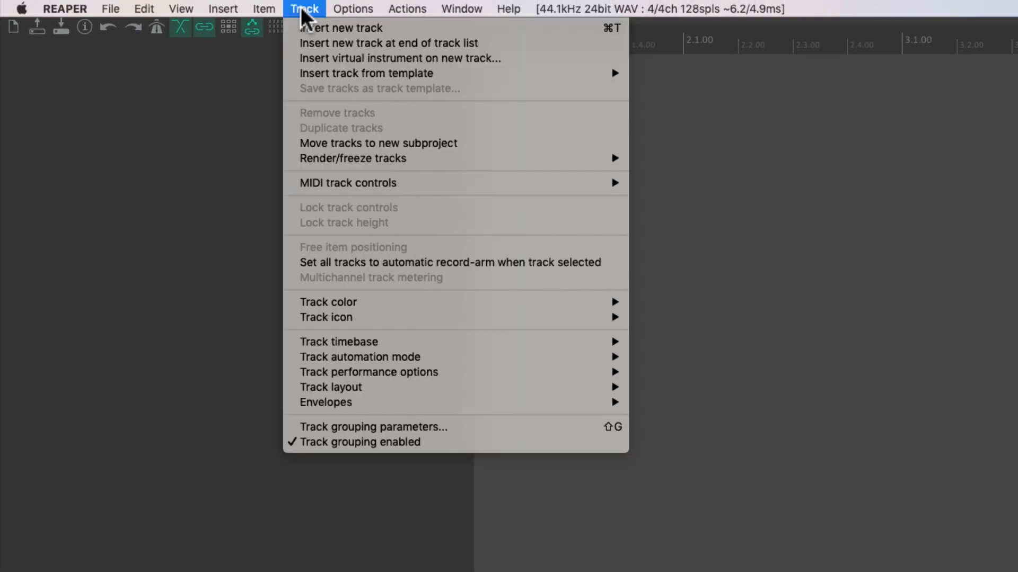
mouse_move(365, 73)
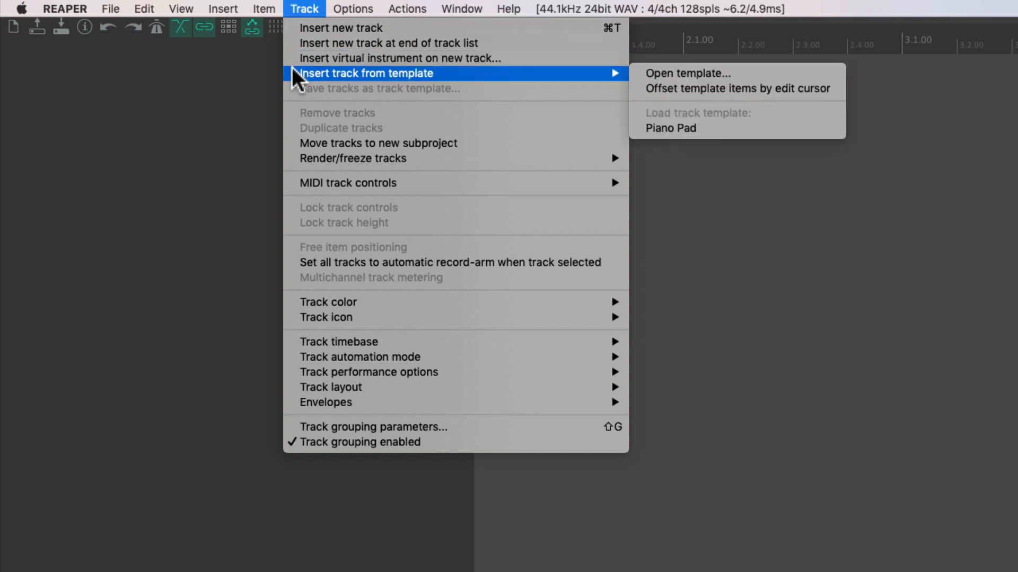
mouse_move(790, 136)
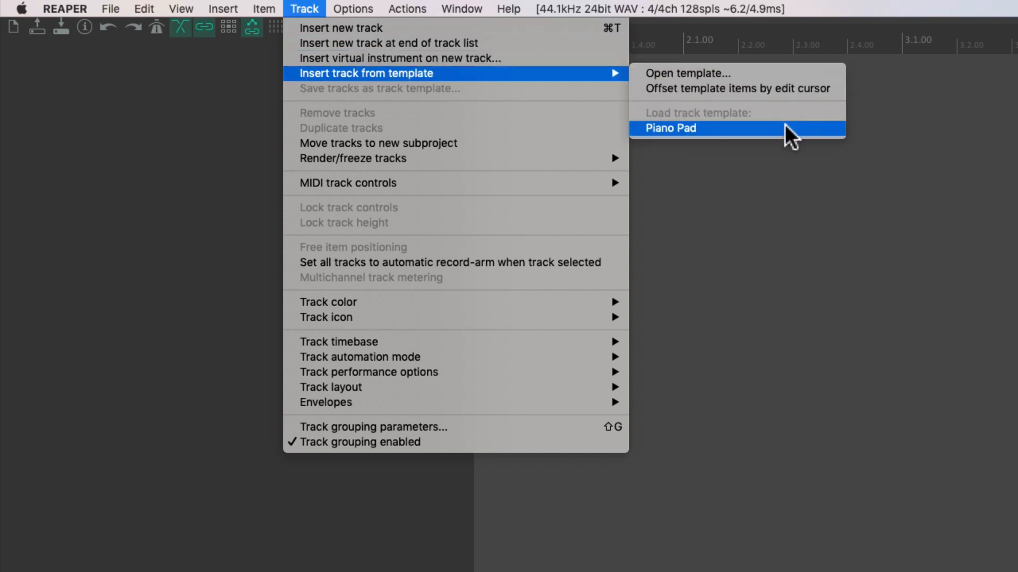
mouse_move(766, 143)
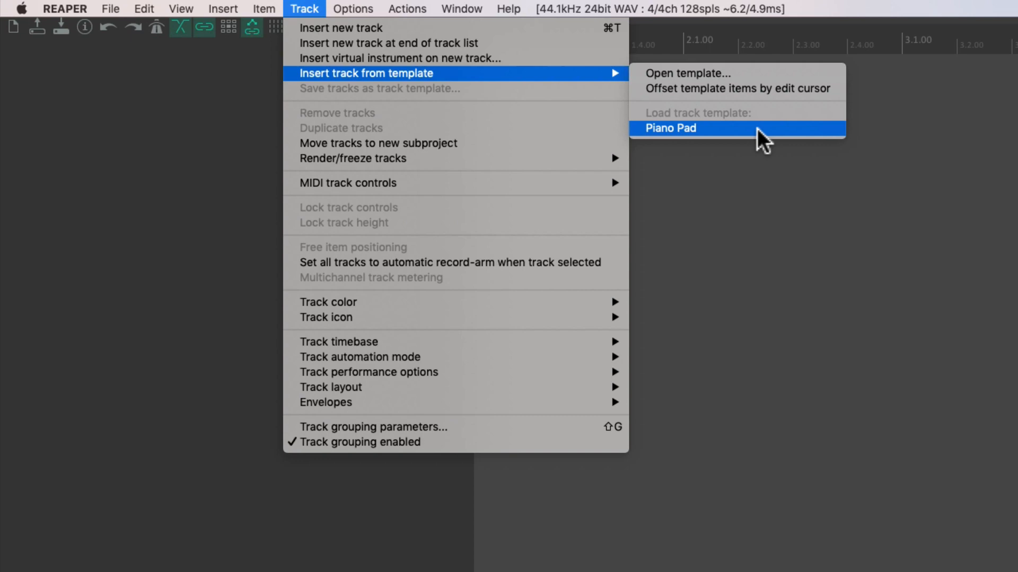
left_click(670, 129)
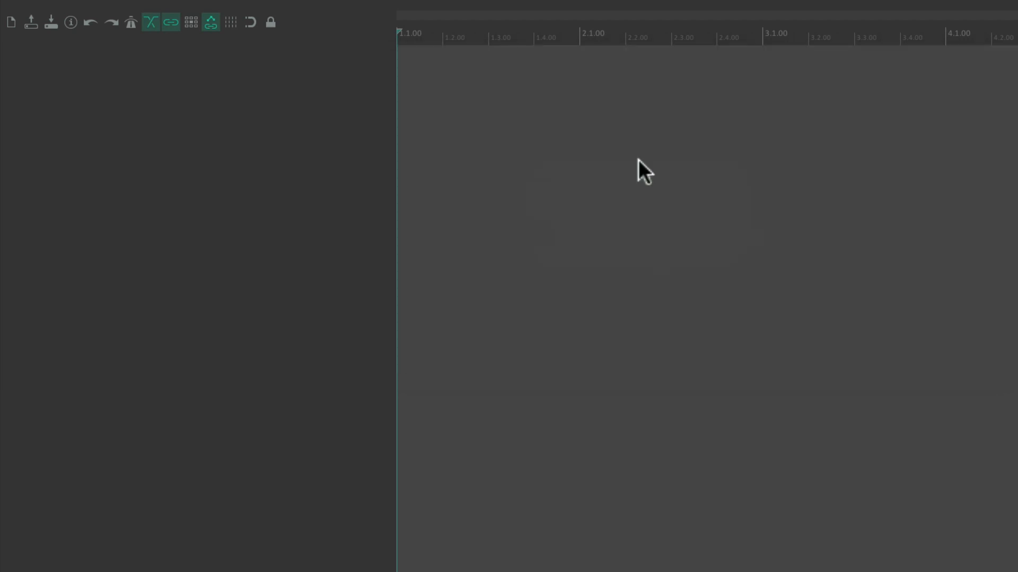
mouse_move(276, 155)
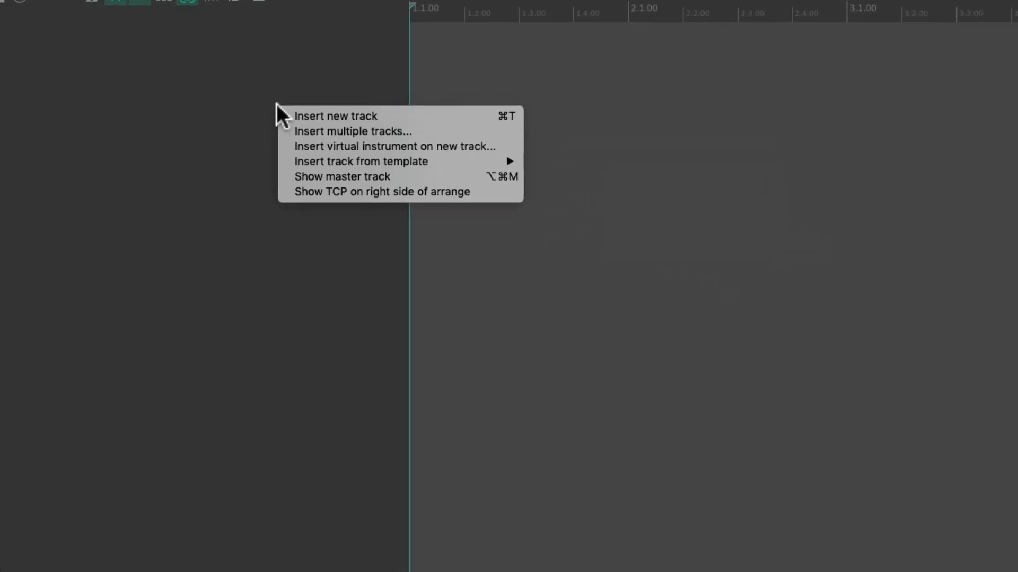
mouse_move(360, 161)
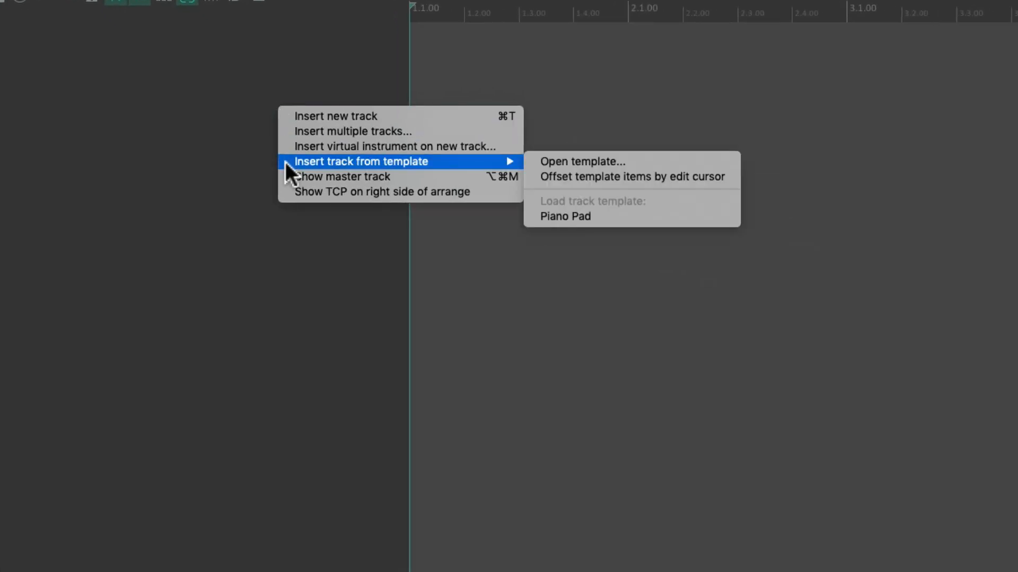
mouse_move(661, 217)
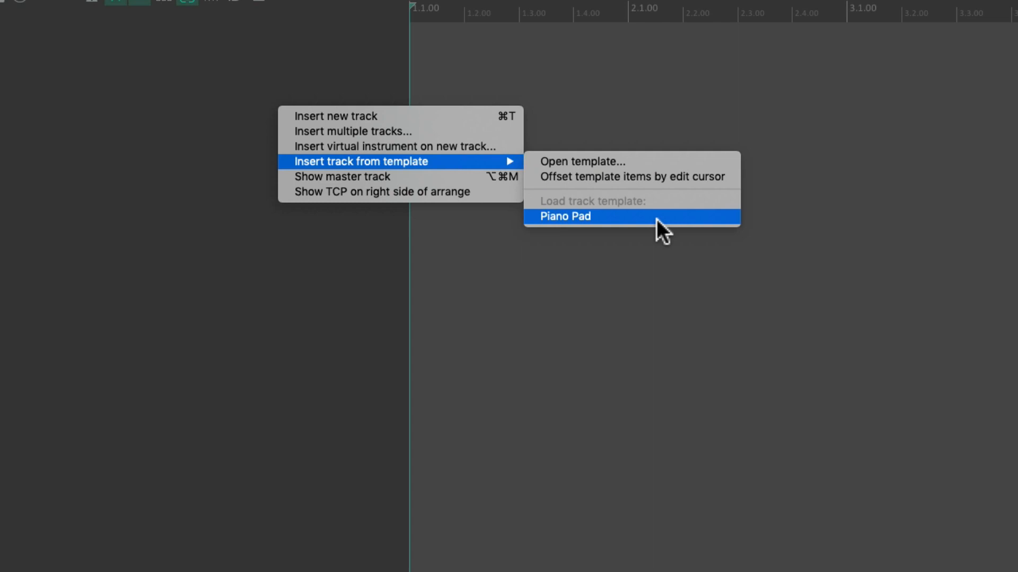
left_click(564, 216)
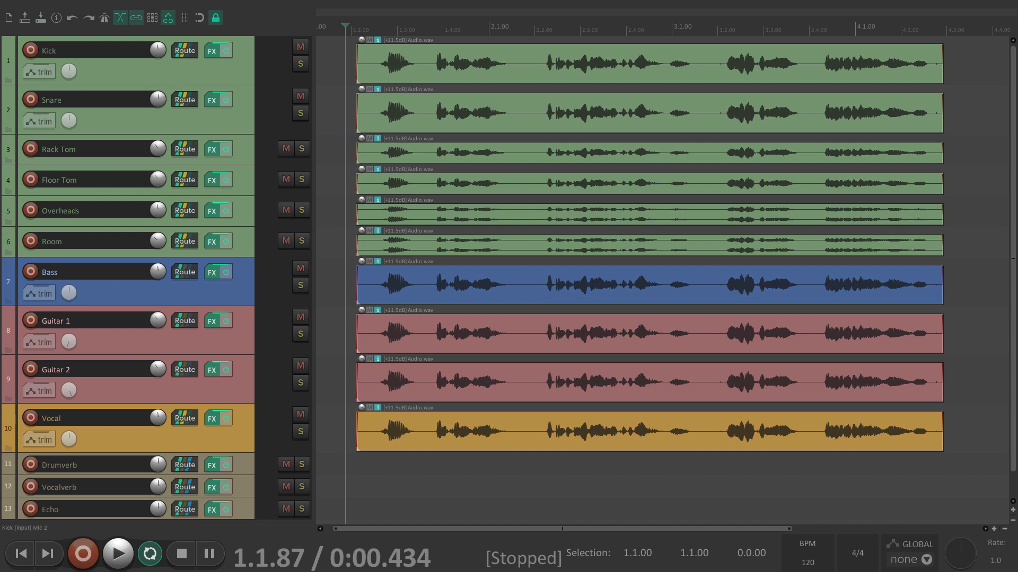
mouse_move(288, 88)
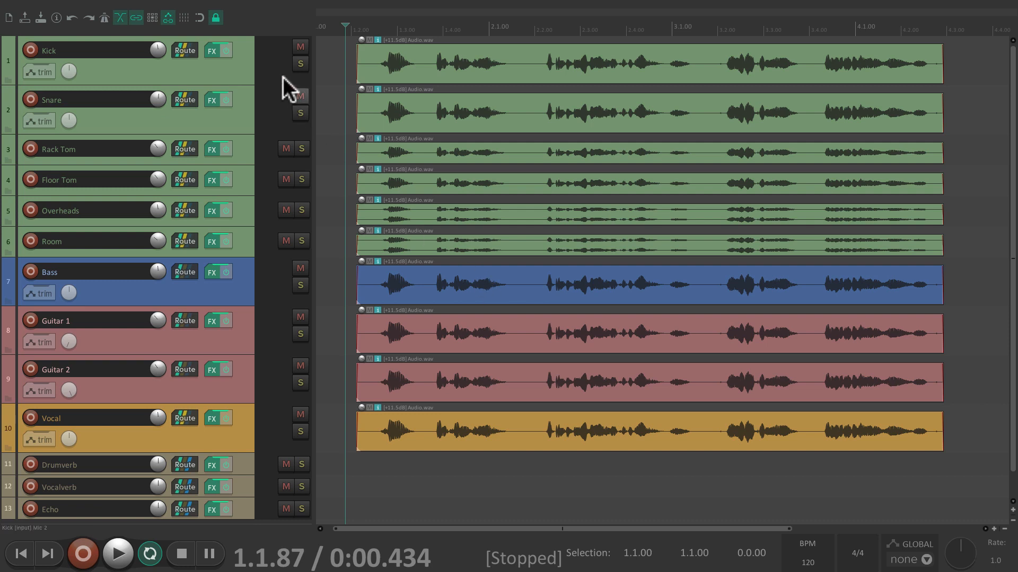
mouse_move(244, 324)
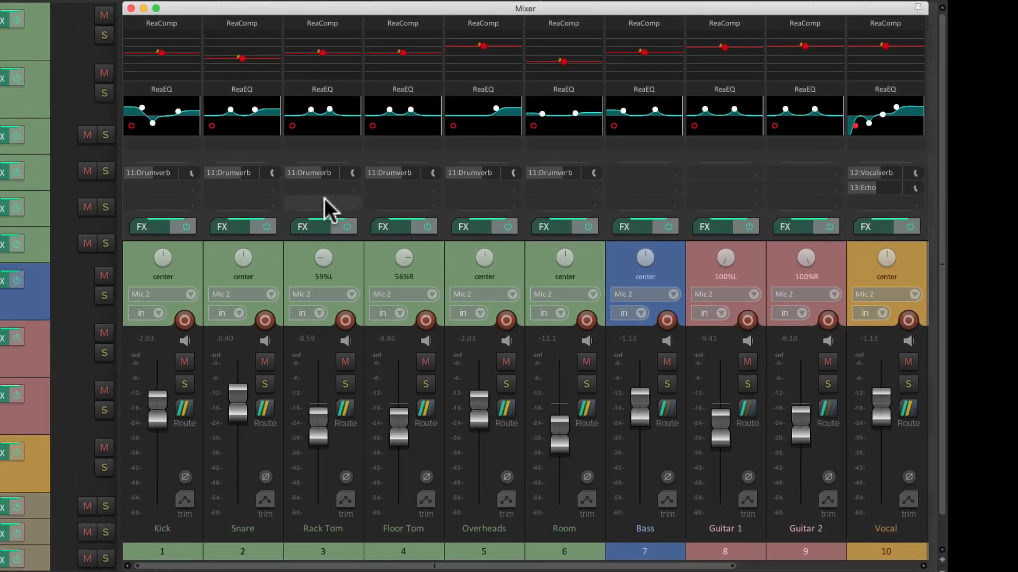
mouse_move(578, 74)
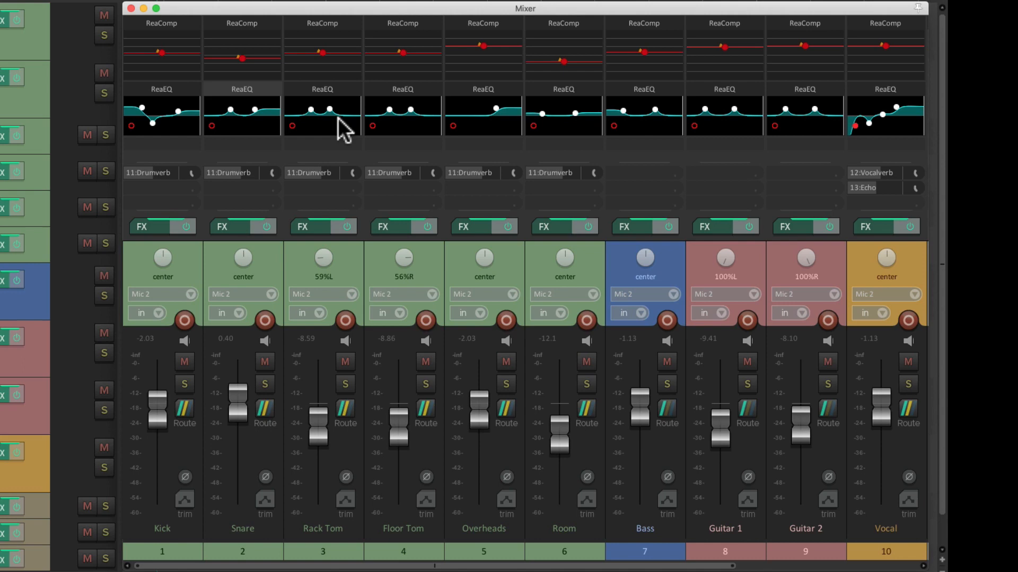
mouse_move(429, 130)
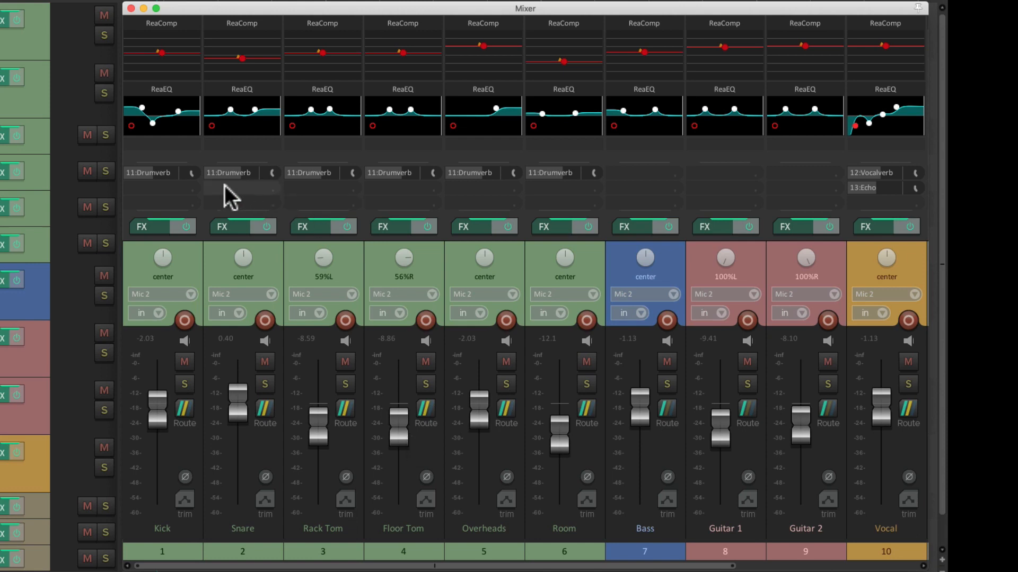
mouse_move(400, 189)
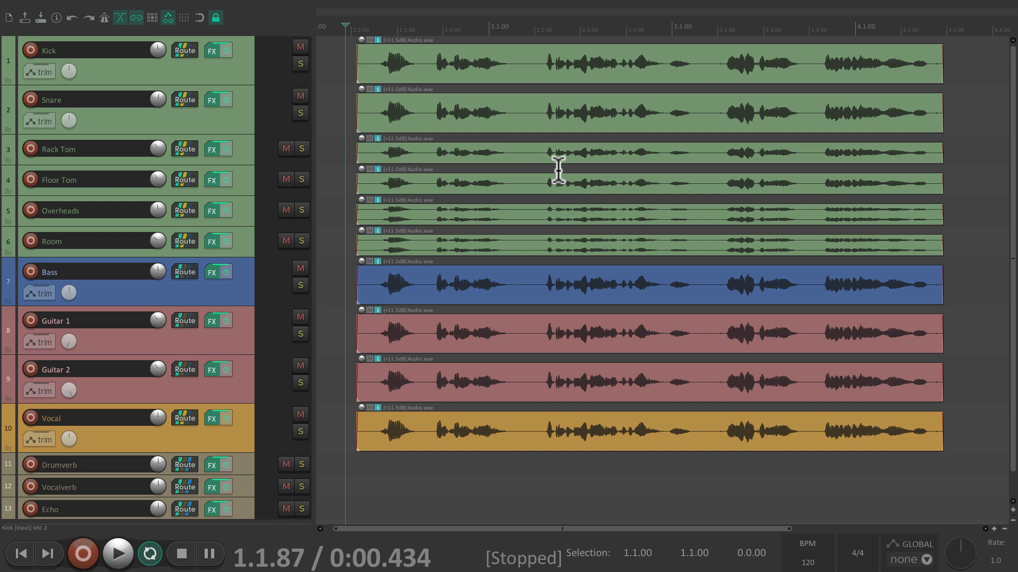
mouse_move(244, 134)
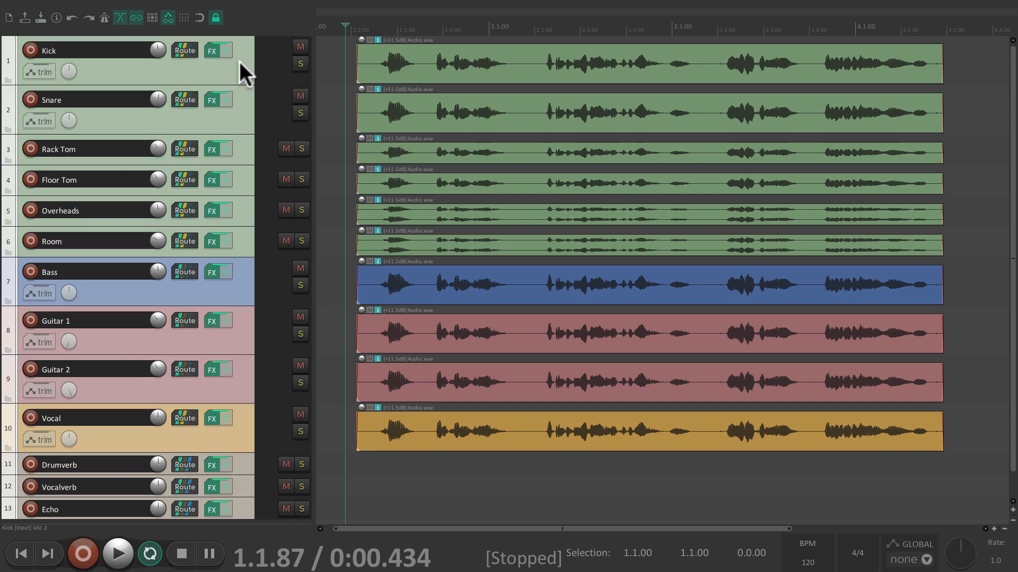
Save the selected tracks as the template 'Live Recording Session' without items or envelopes.
right_click(240, 71)
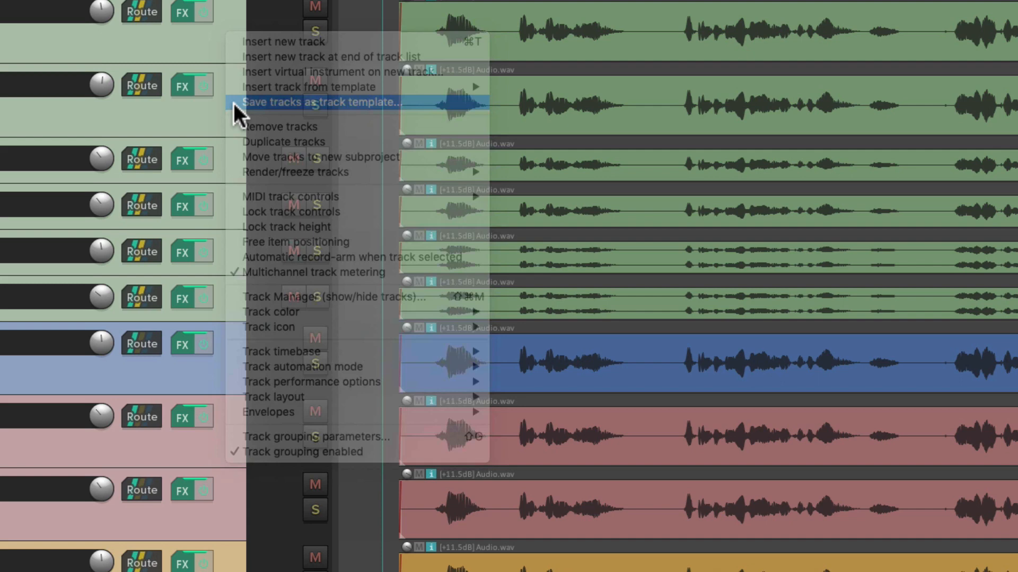
left_click(320, 102)
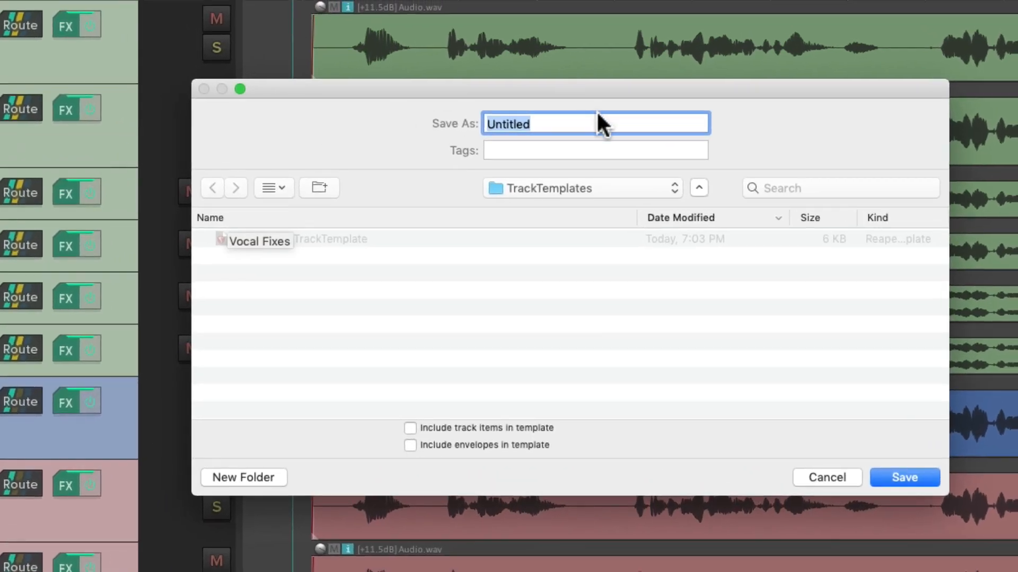
type("Live Recording Session")
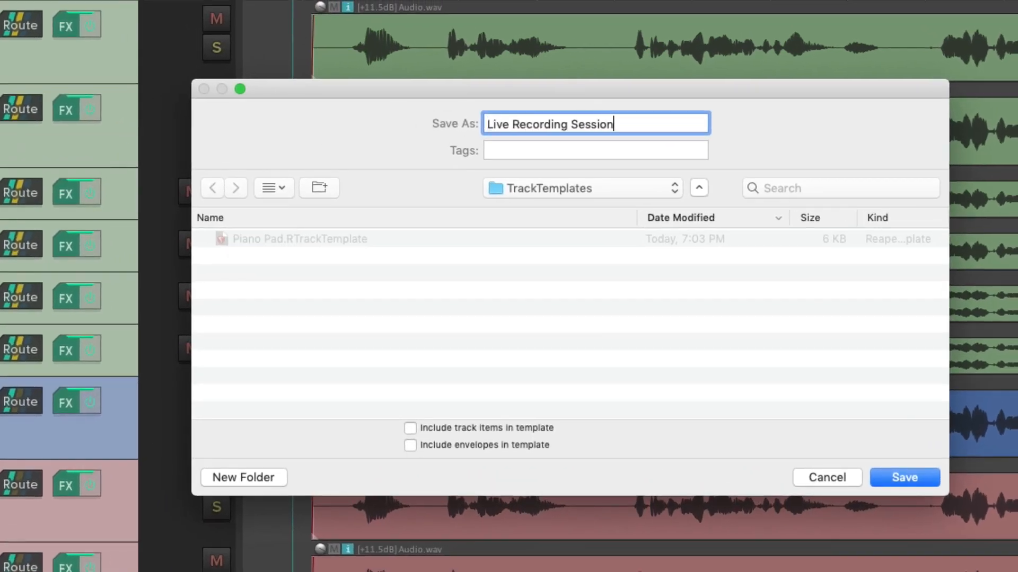
mouse_move(482, 448)
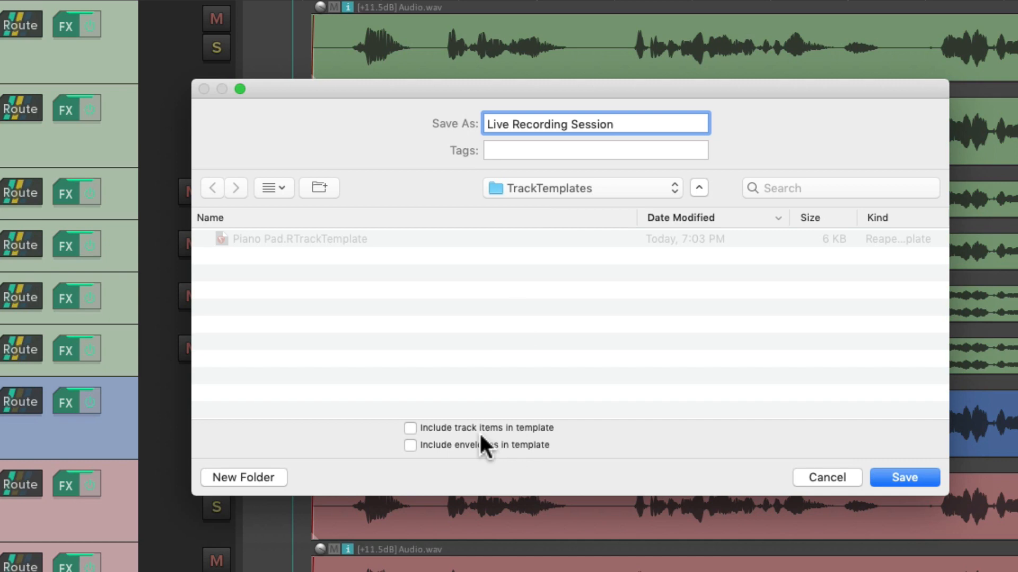
mouse_move(485, 447)
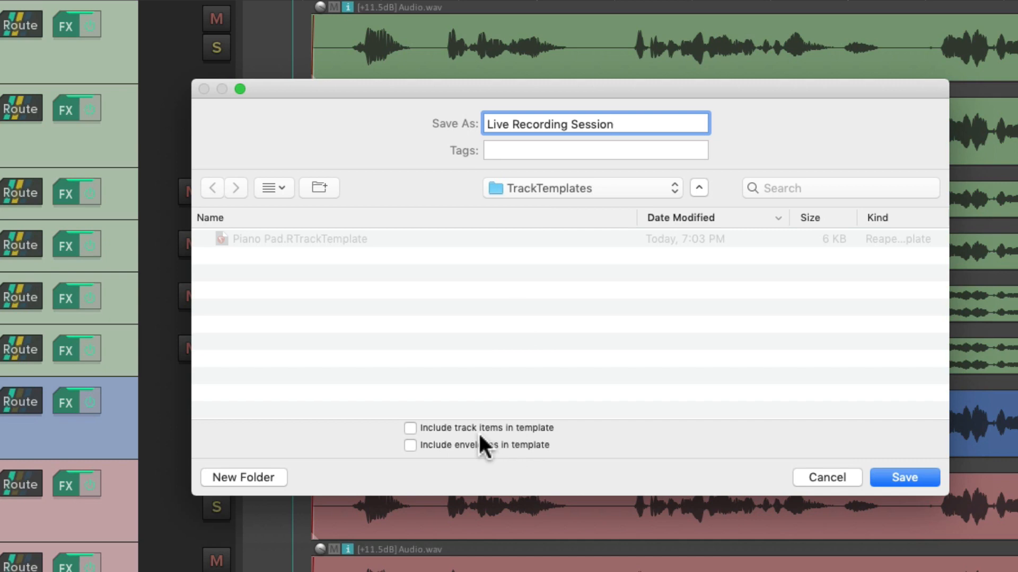
mouse_move(480, 461)
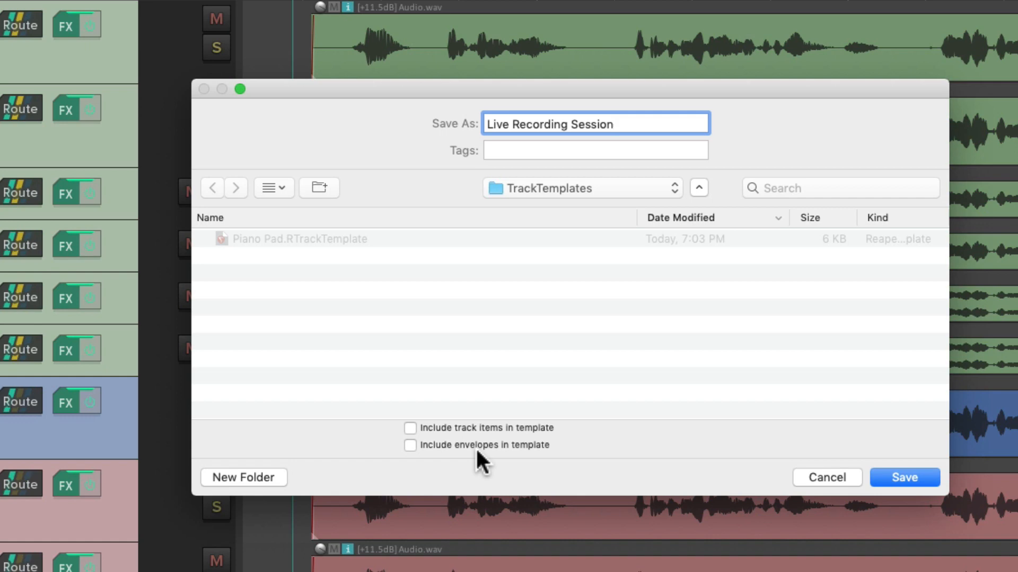
left_click(613, 123)
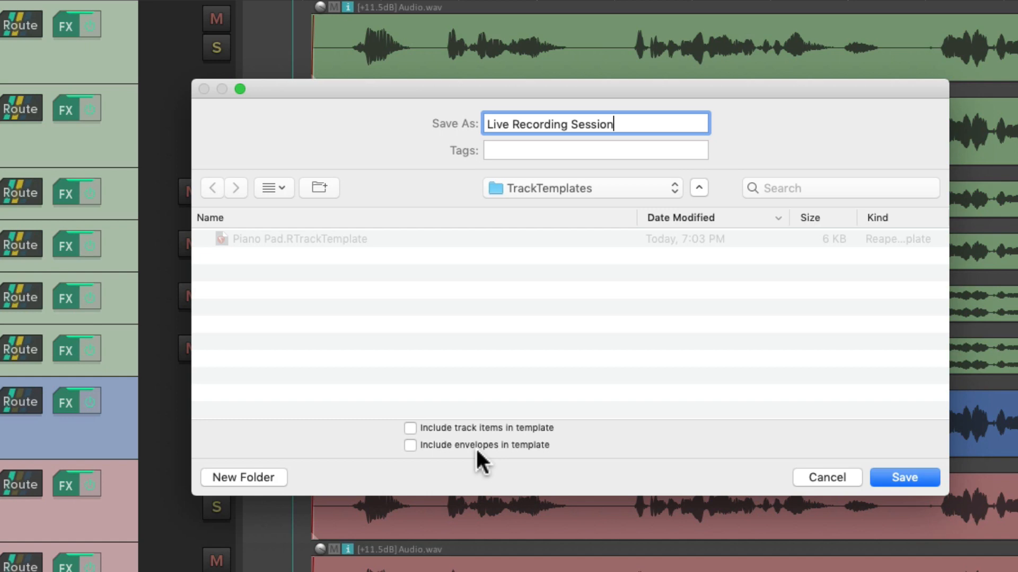
mouse_move(508, 462)
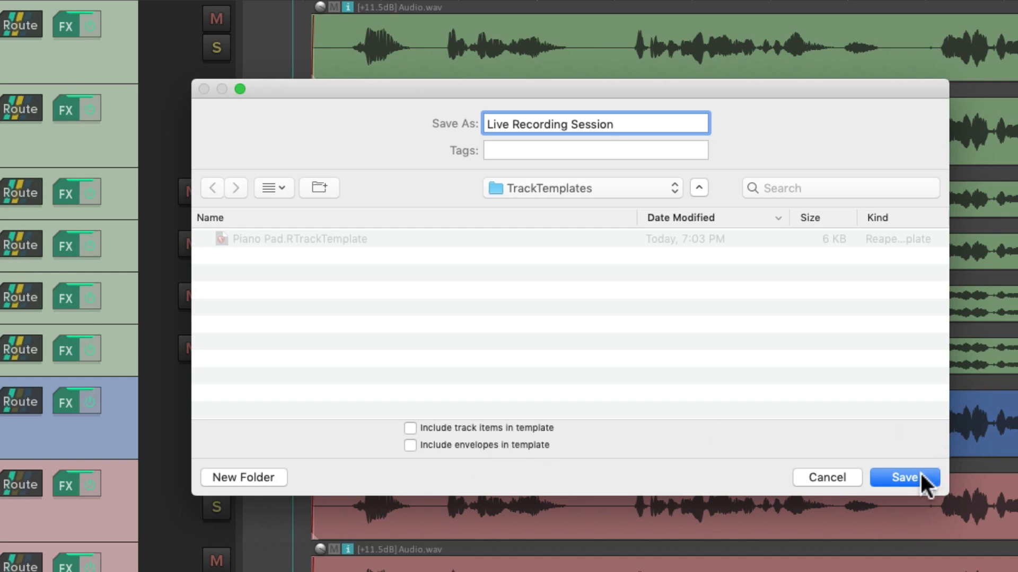
left_click(903, 479)
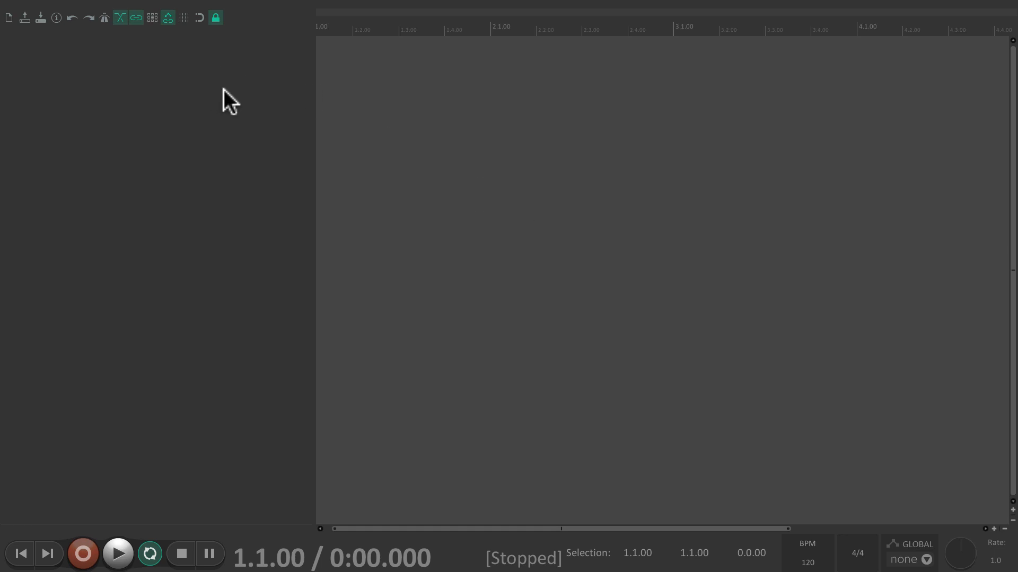
Insert the Live Recording Session template tracks into the empty project and hide the Mixer.
right_click(230, 97)
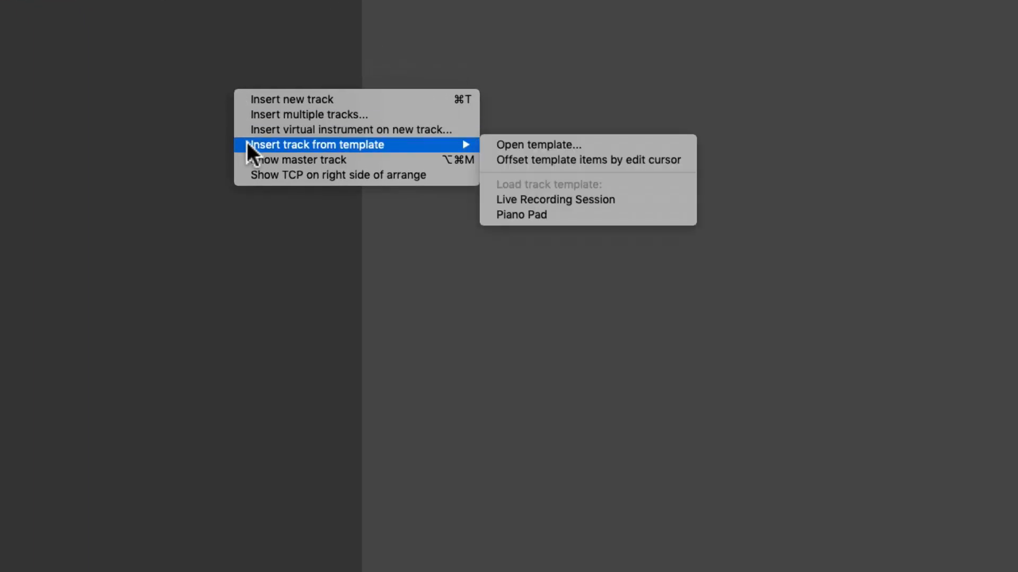
mouse_move(578, 160)
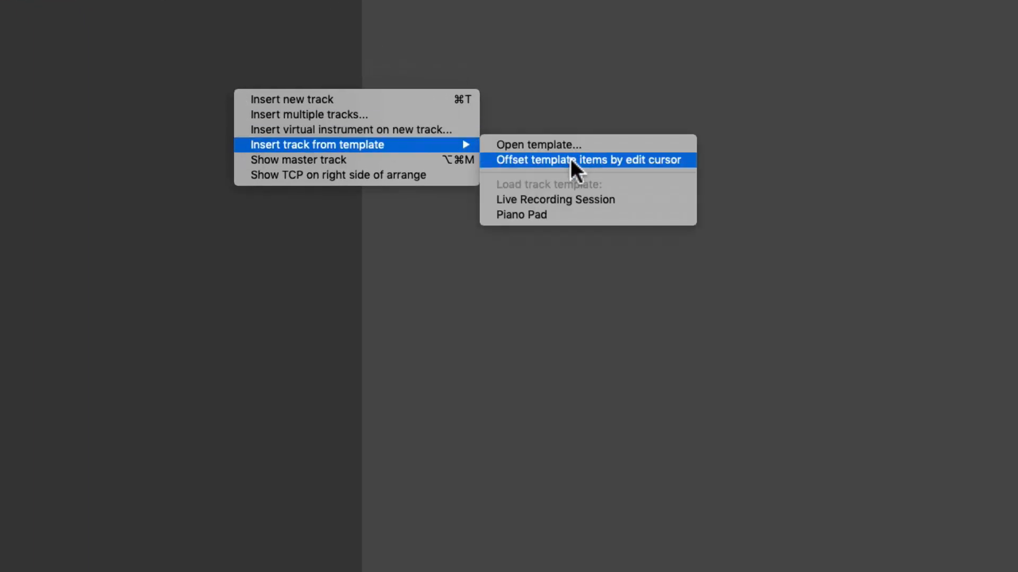
mouse_move(633, 203)
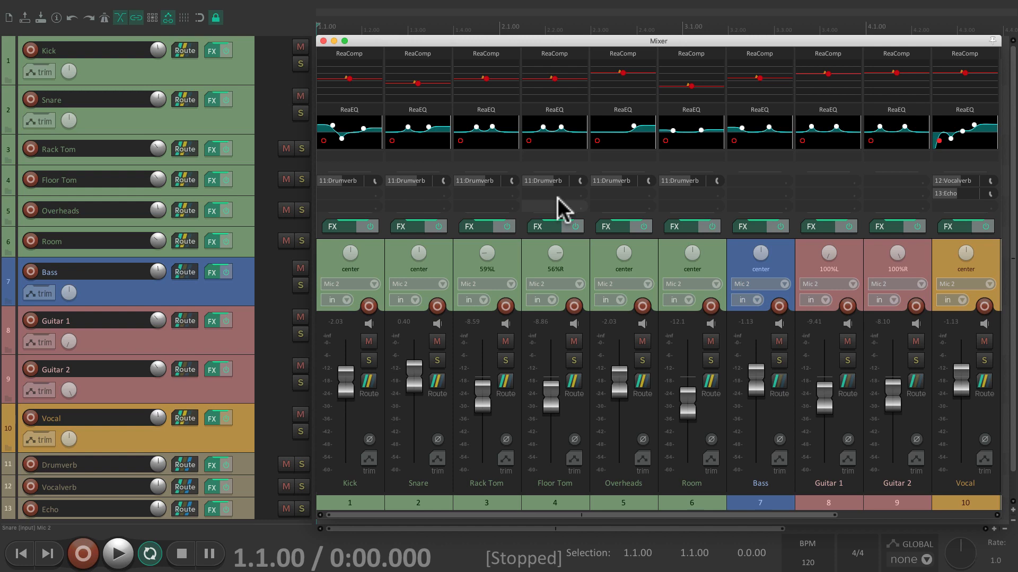
left_click(325, 41)
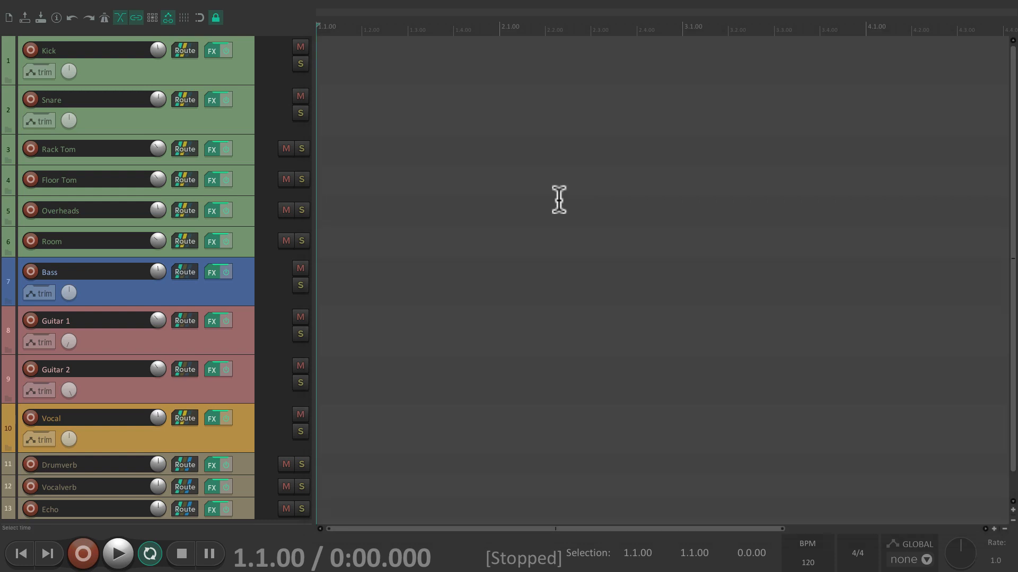
mouse_move(488, 253)
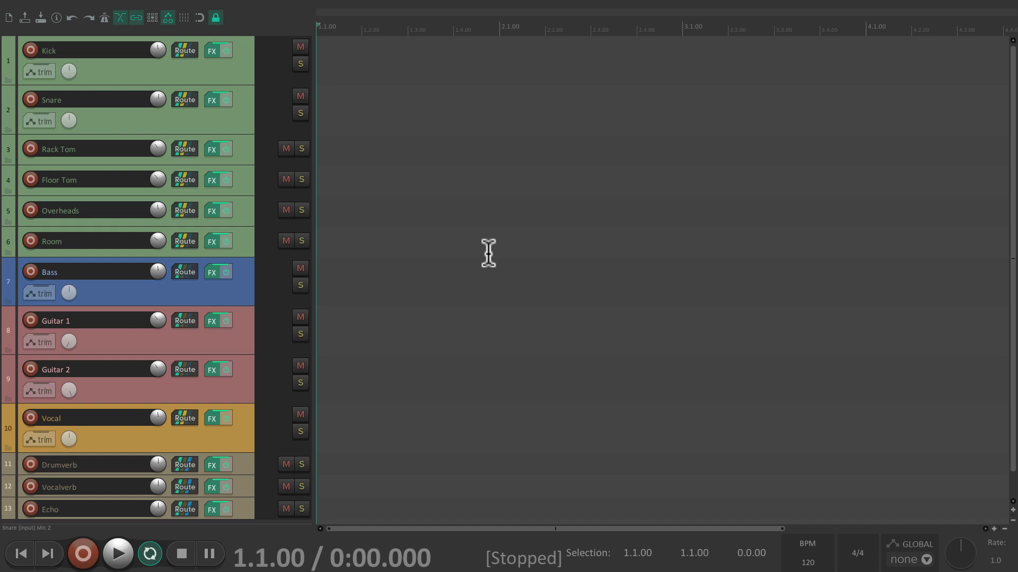
mouse_move(422, 154)
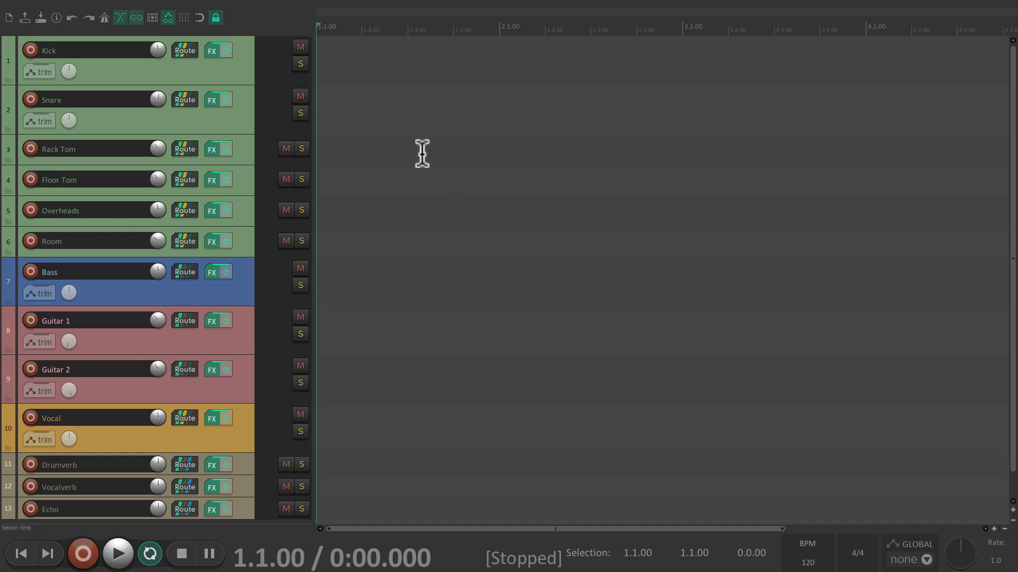
mouse_move(411, 212)
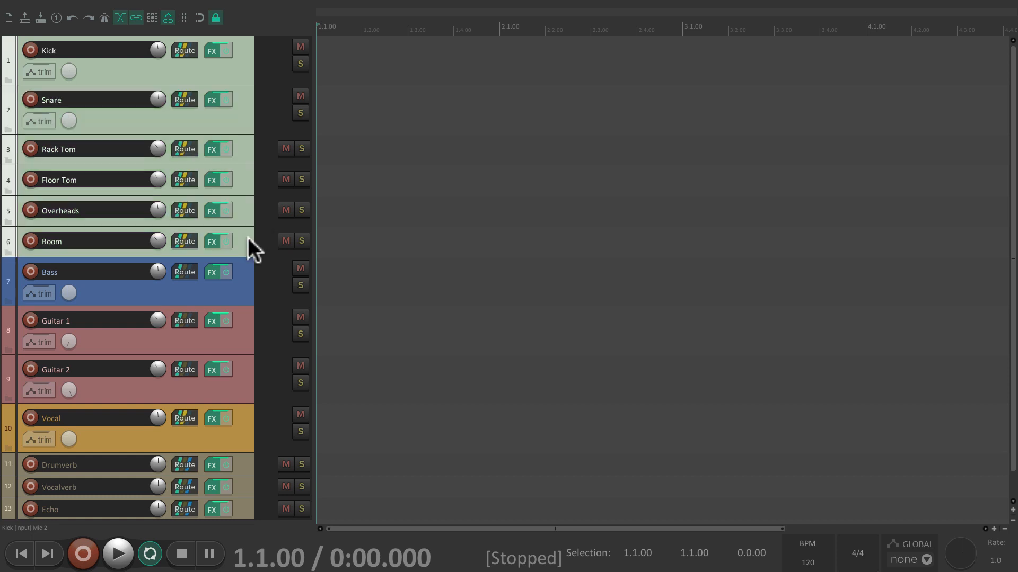
mouse_move(252, 474)
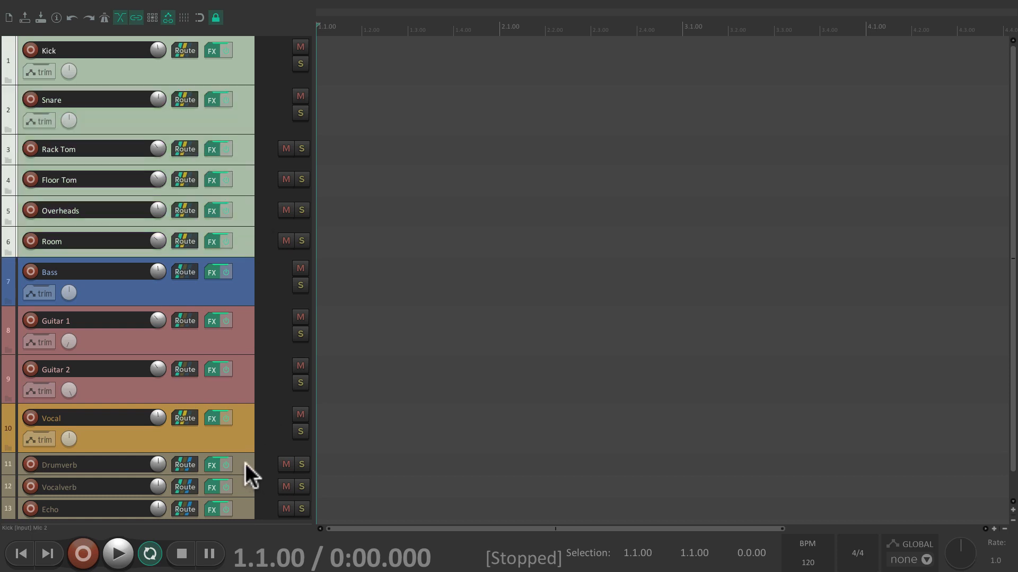
Save the selected drum tracks, including Drumverb, as the template 'Live Drums Session'.
left_click(78, 465)
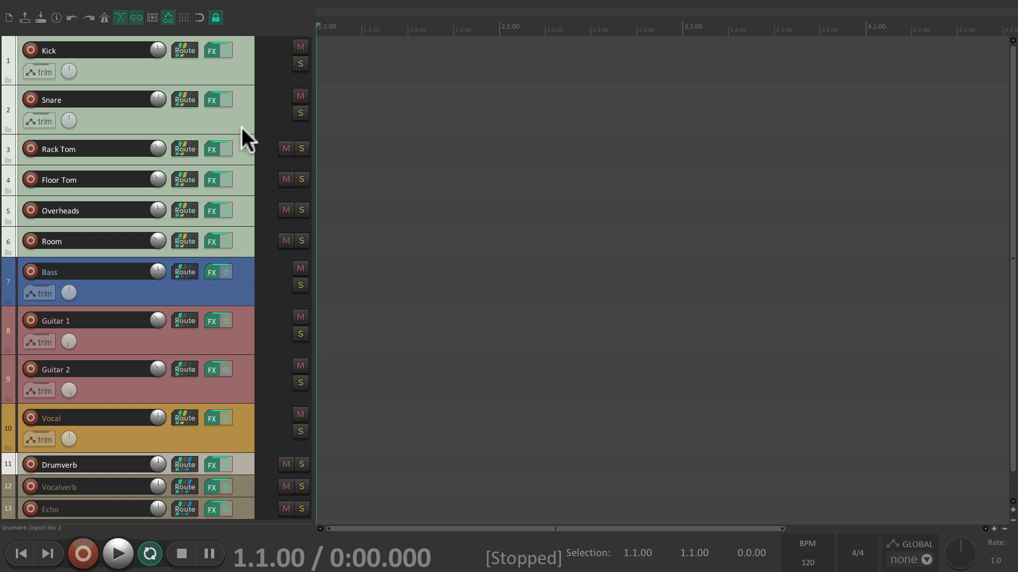
right_click(247, 137)
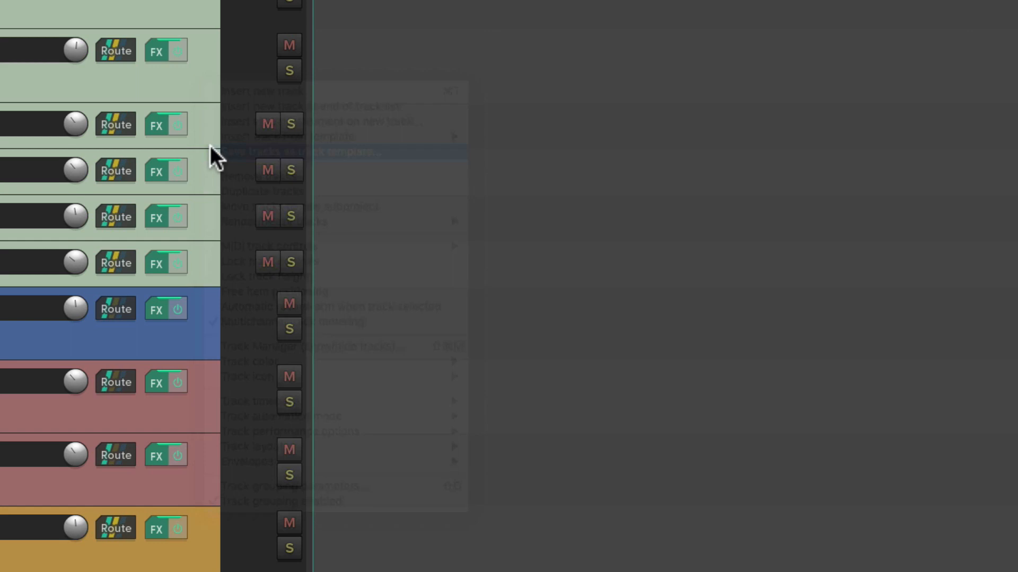
left_click(305, 152)
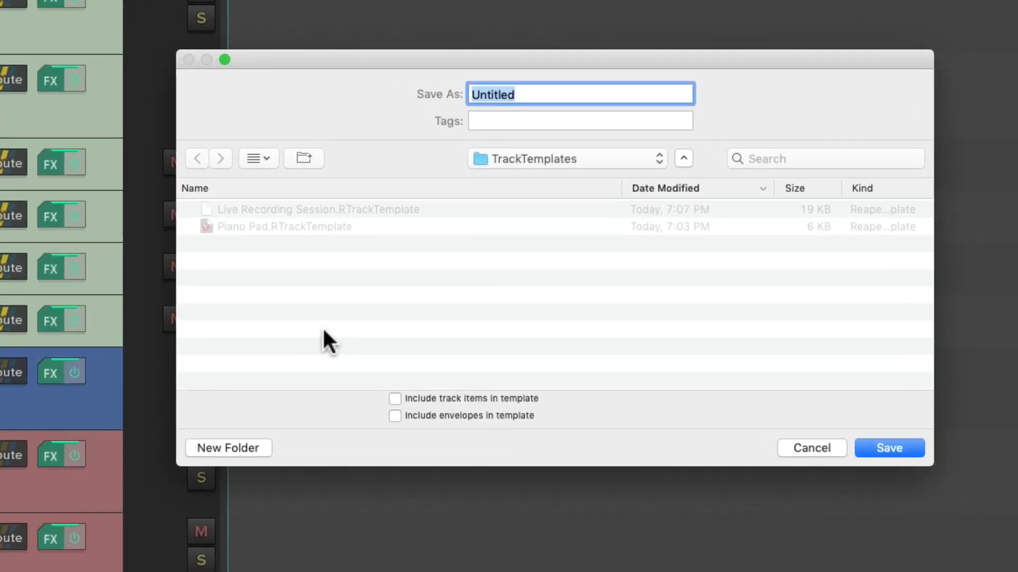
type("Live Drums Session")
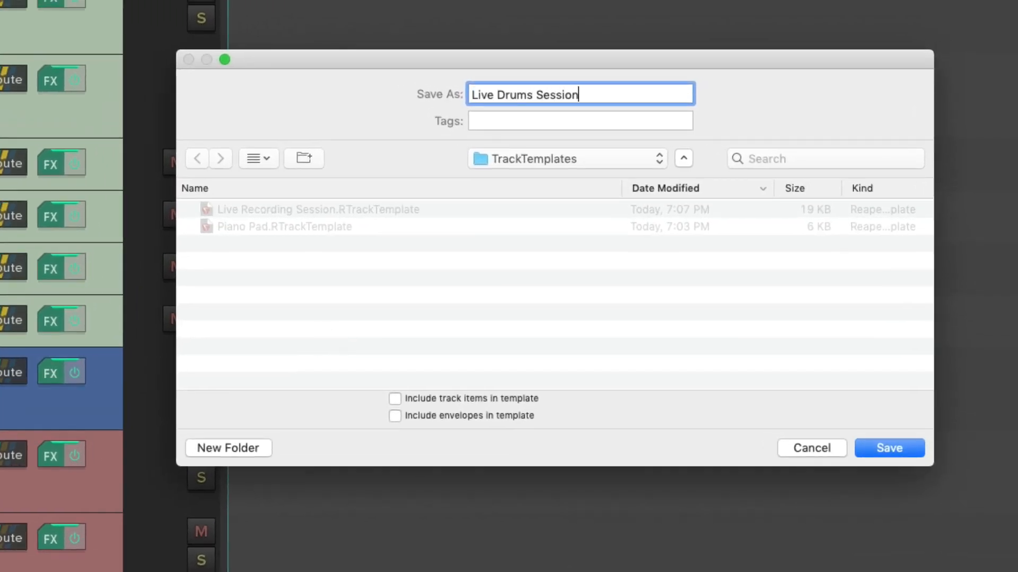
left_click(888, 447)
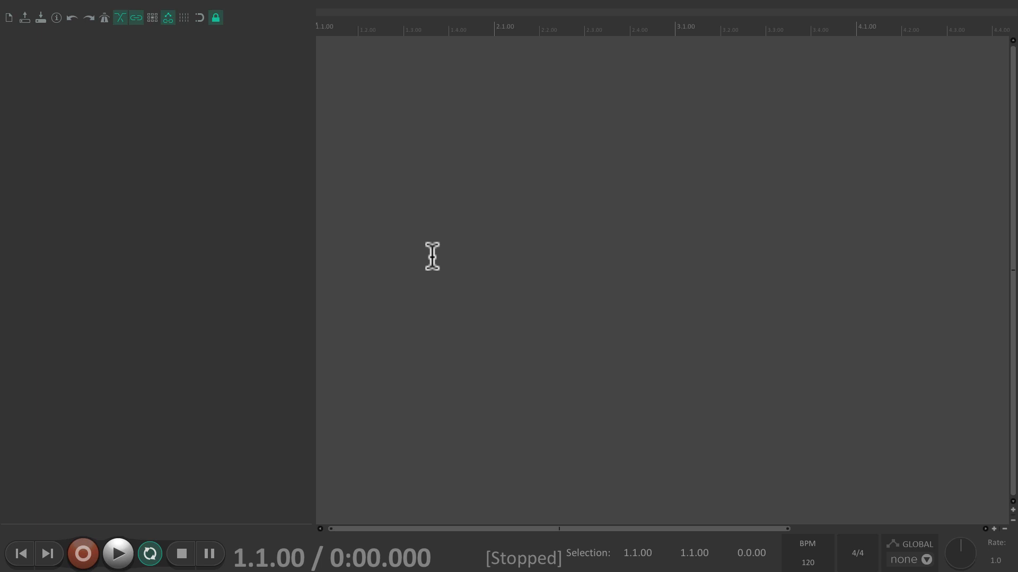
mouse_move(293, 126)
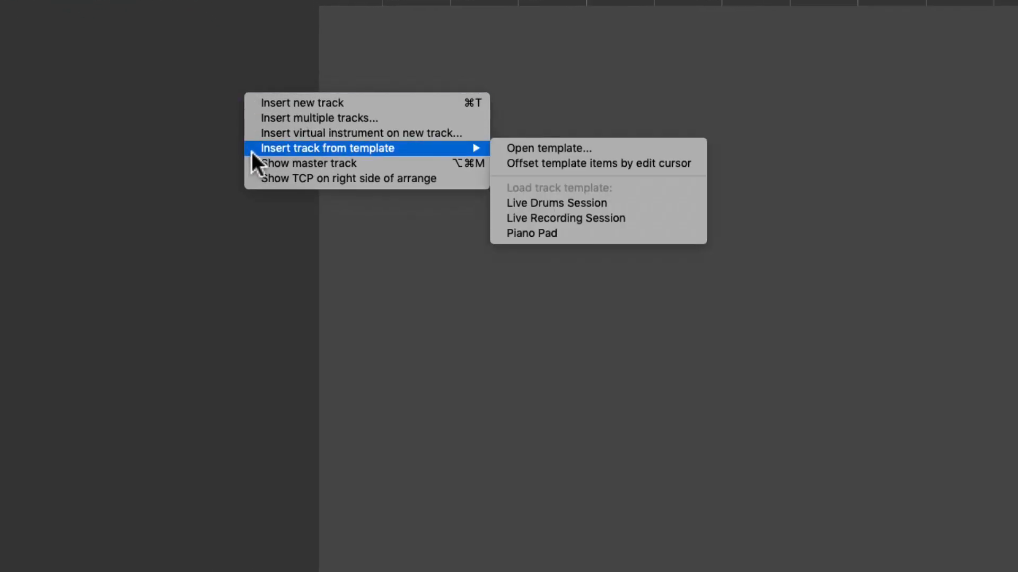
mouse_move(717, 218)
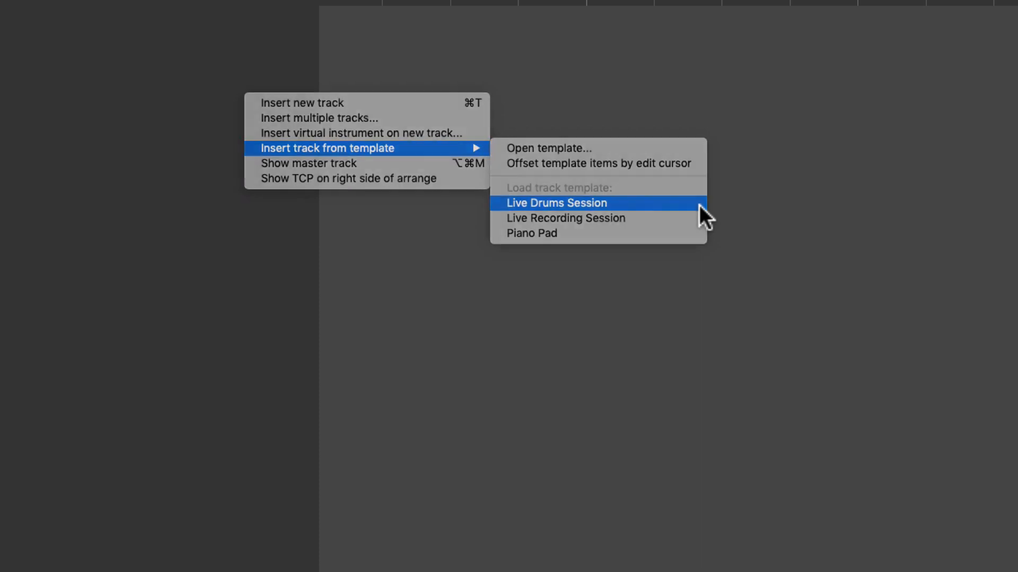
left_click(554, 203)
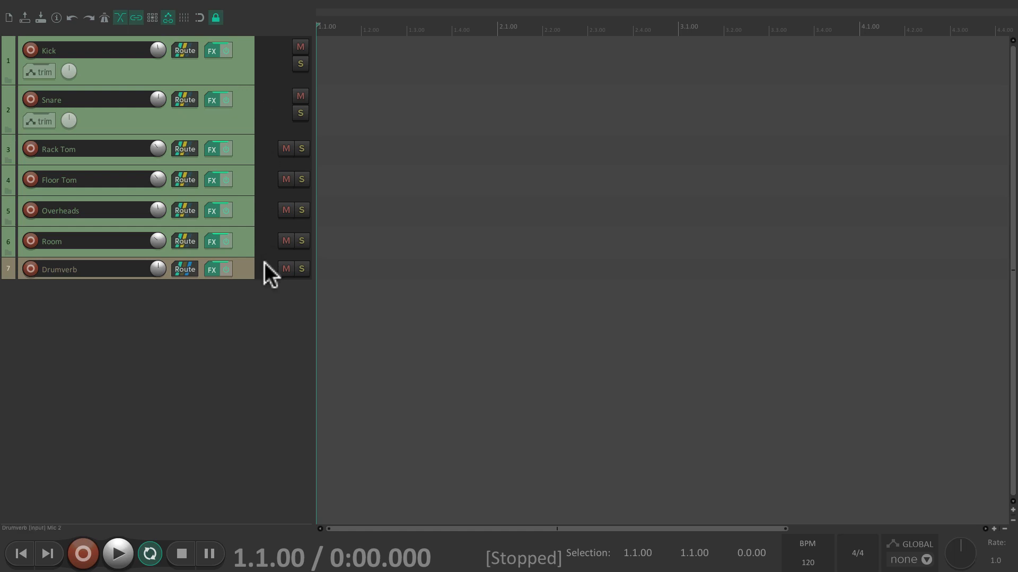
mouse_move(585, 190)
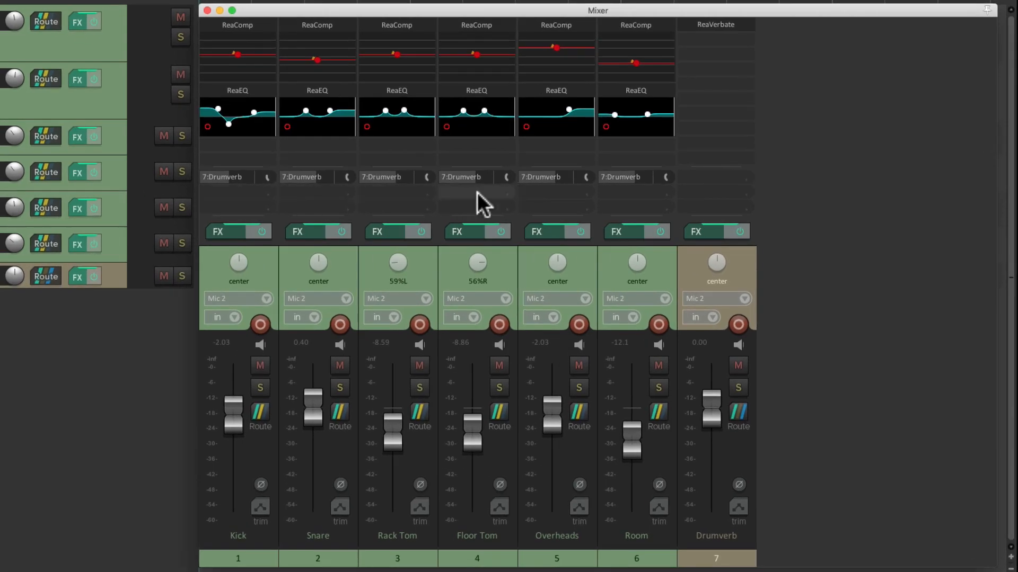
mouse_move(392, 201)
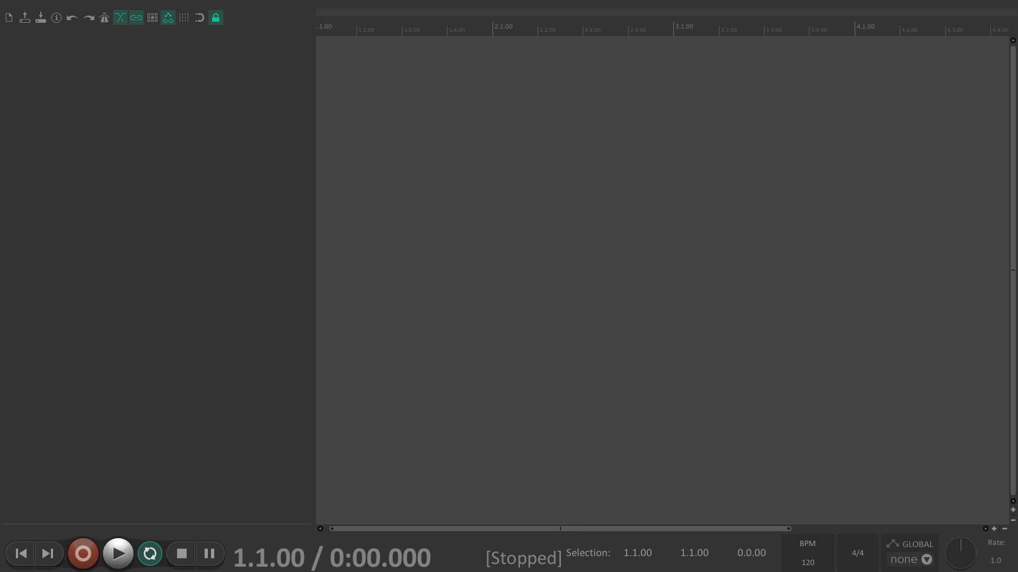
mouse_move(258, 74)
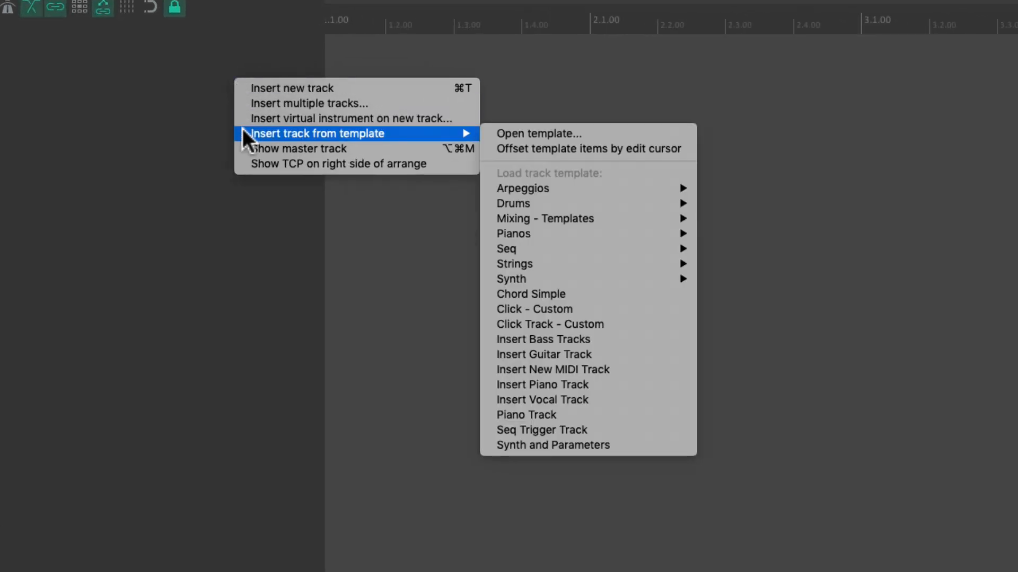
mouse_move(306, 139)
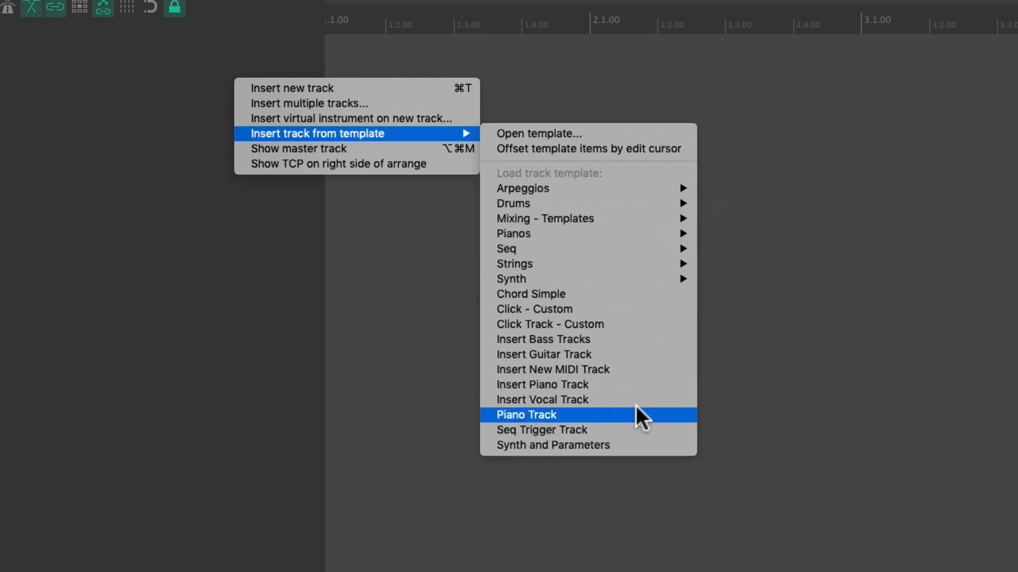
mouse_move(658, 319)
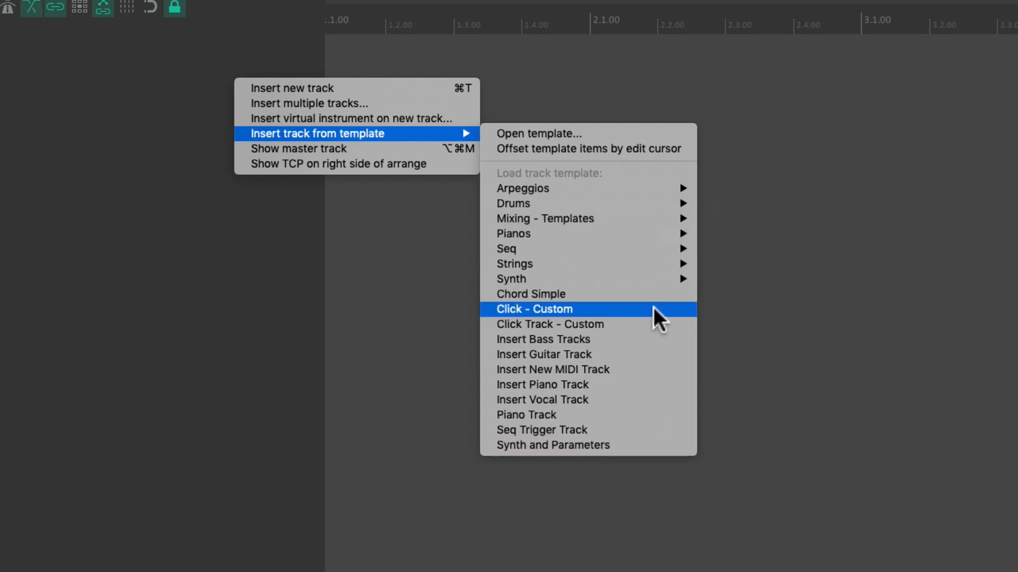
mouse_move(642, 204)
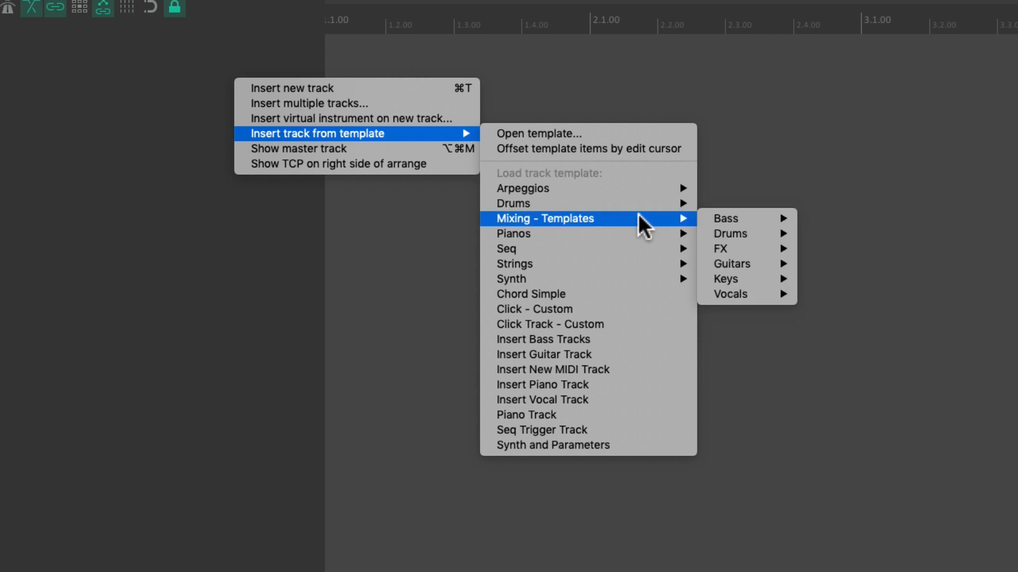
mouse_move(725, 219)
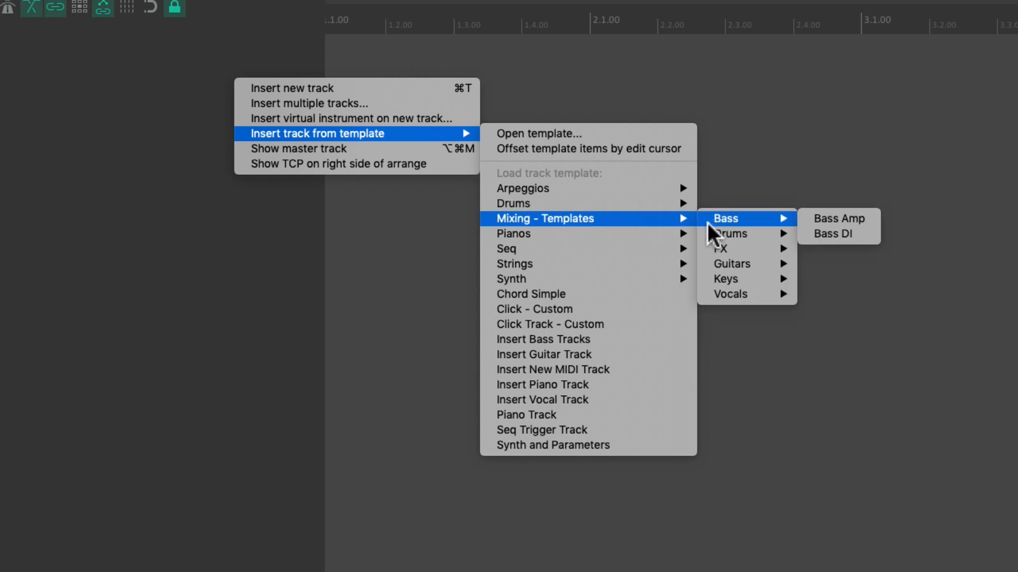
mouse_move(721, 248)
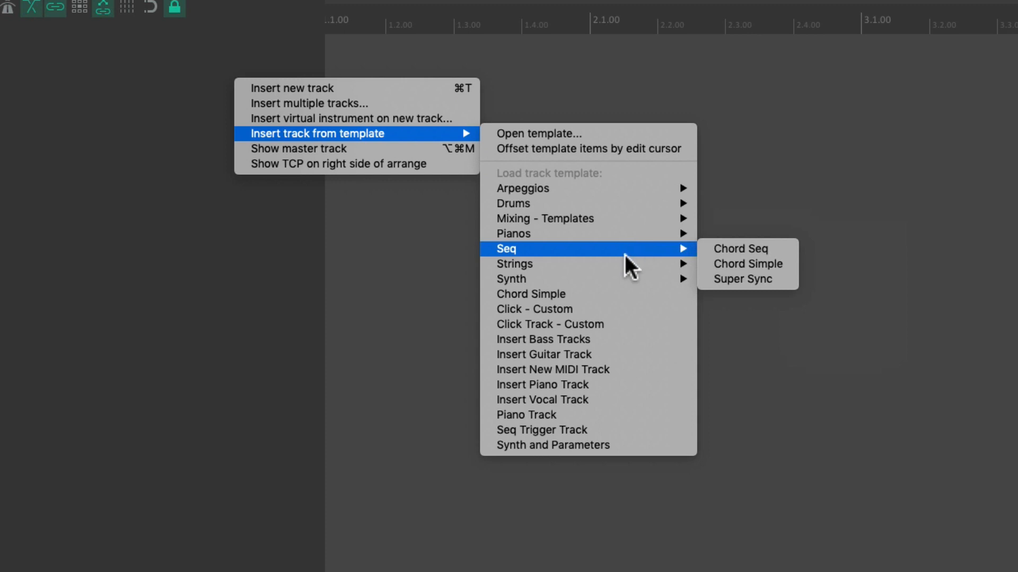
mouse_move(623, 279)
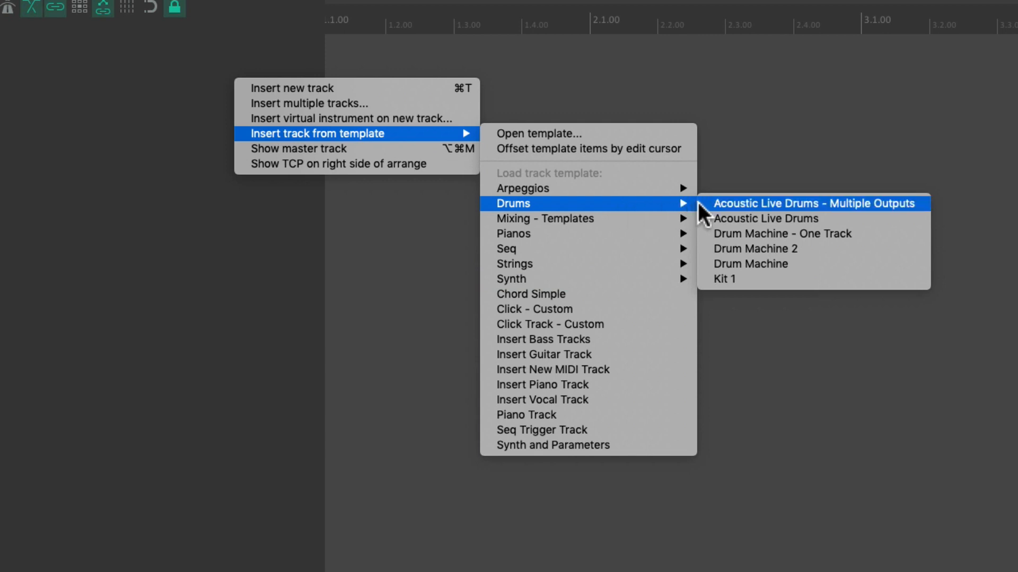
left_click(815, 204)
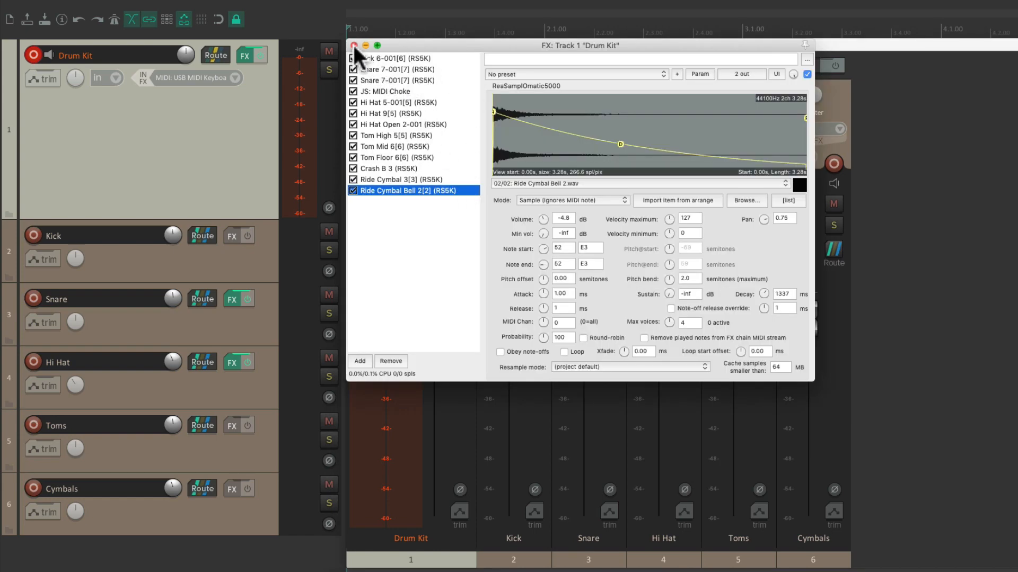
left_click(354, 45)
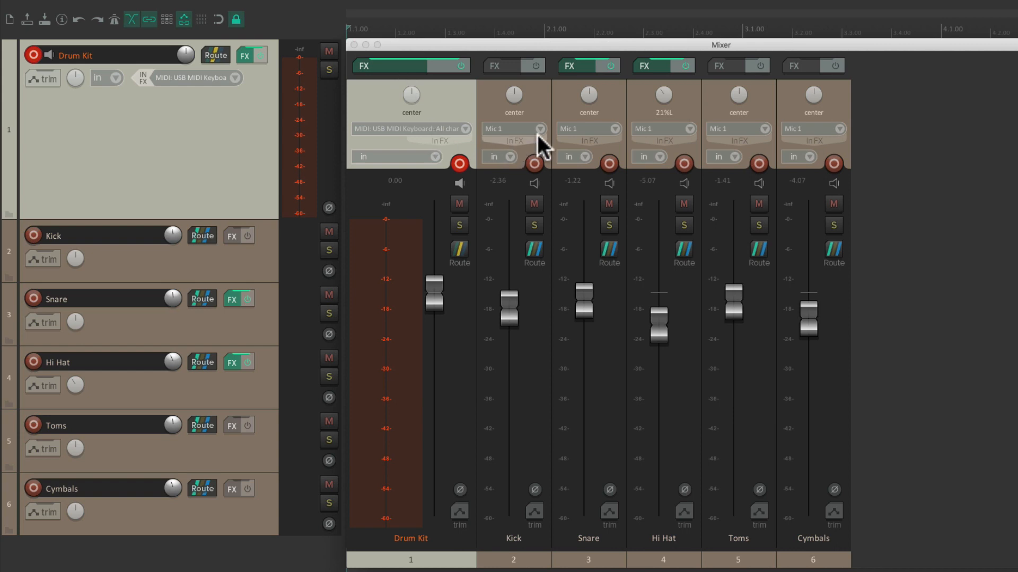
mouse_move(759, 133)
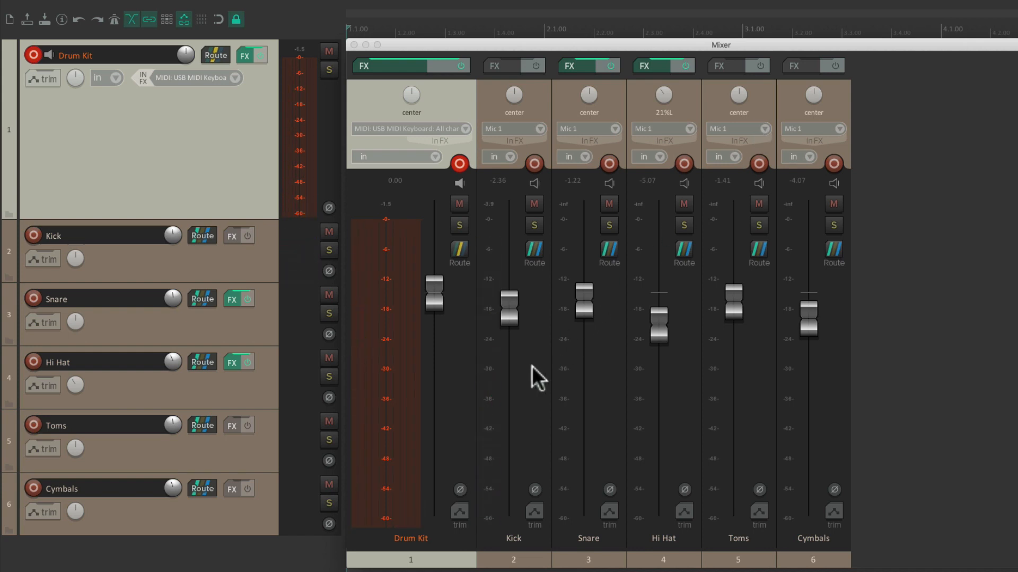
mouse_move(610, 367)
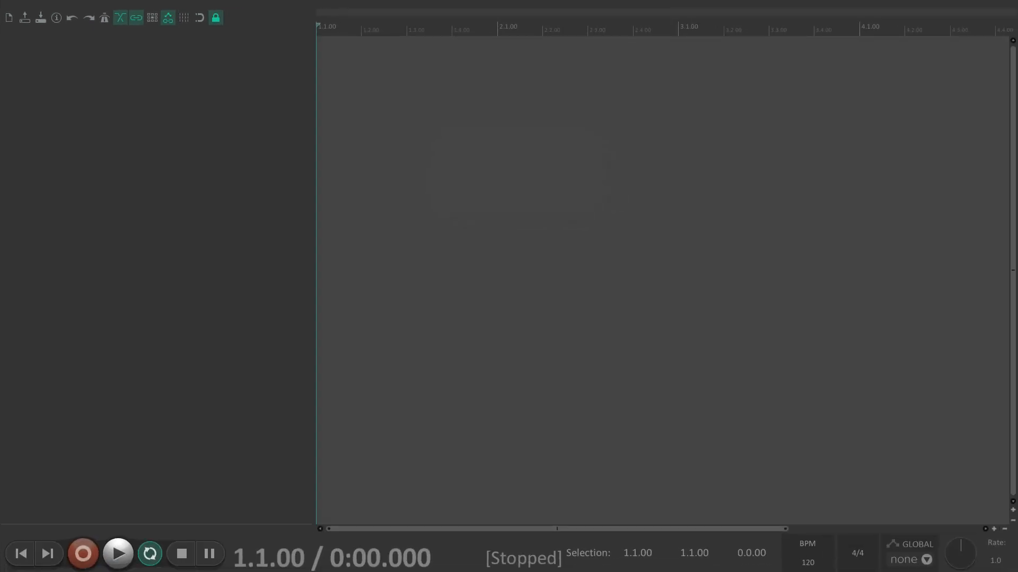
mouse_move(232, 134)
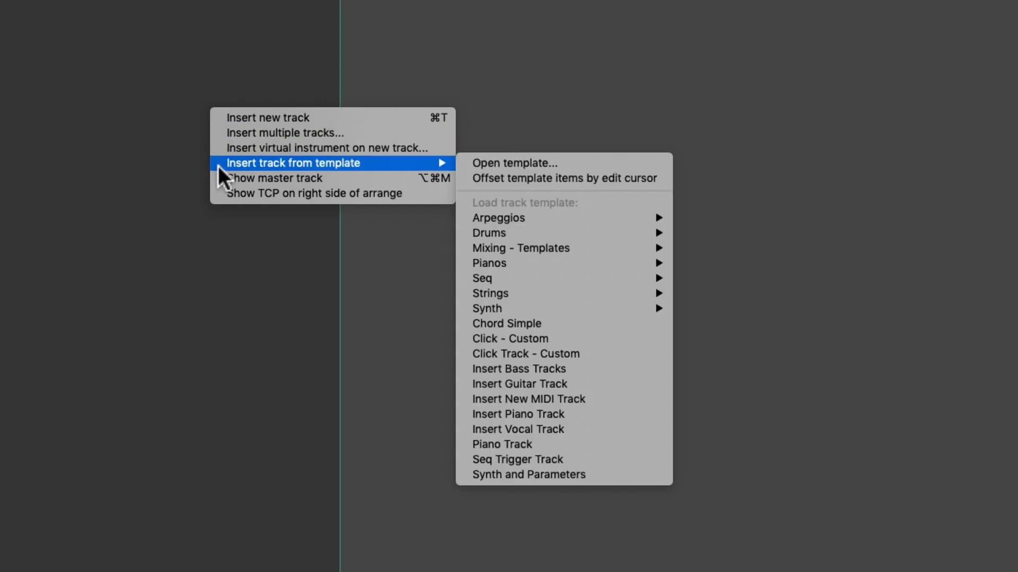
mouse_move(308, 162)
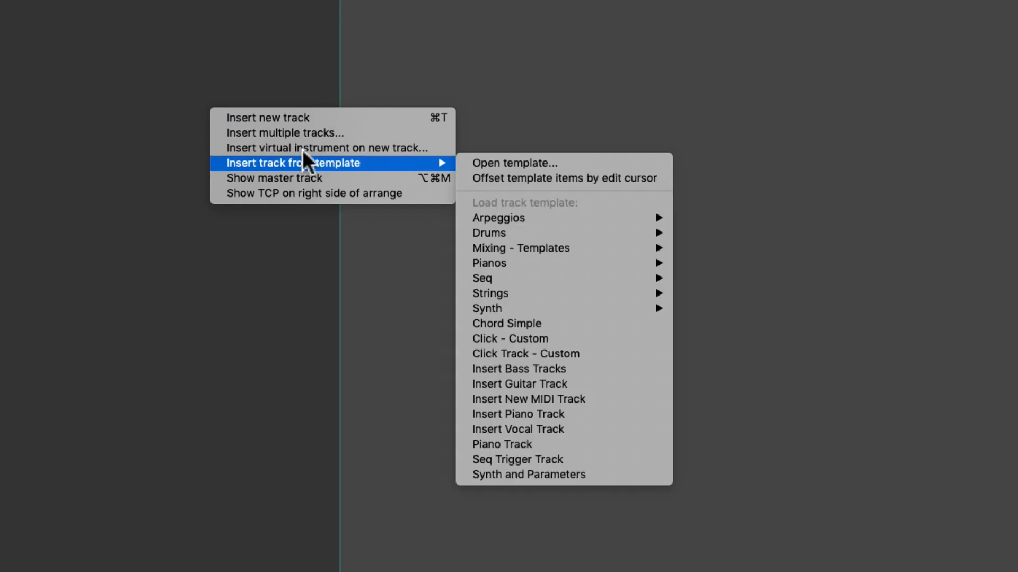
mouse_move(488, 232)
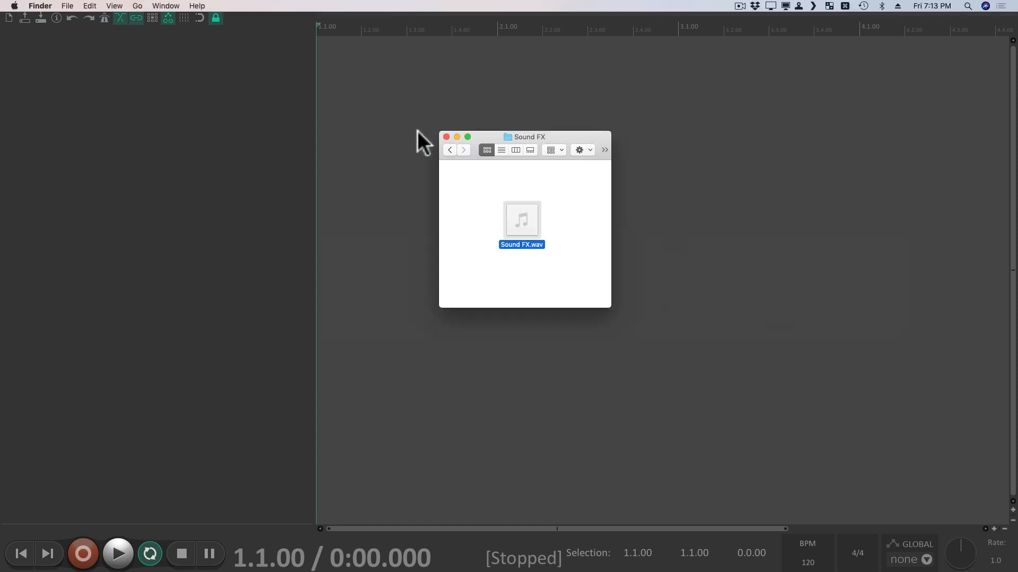
Import Sound FX.wav as a new track and audition it with Play and Stop.
left_click_drag(522, 219, 333, 120)
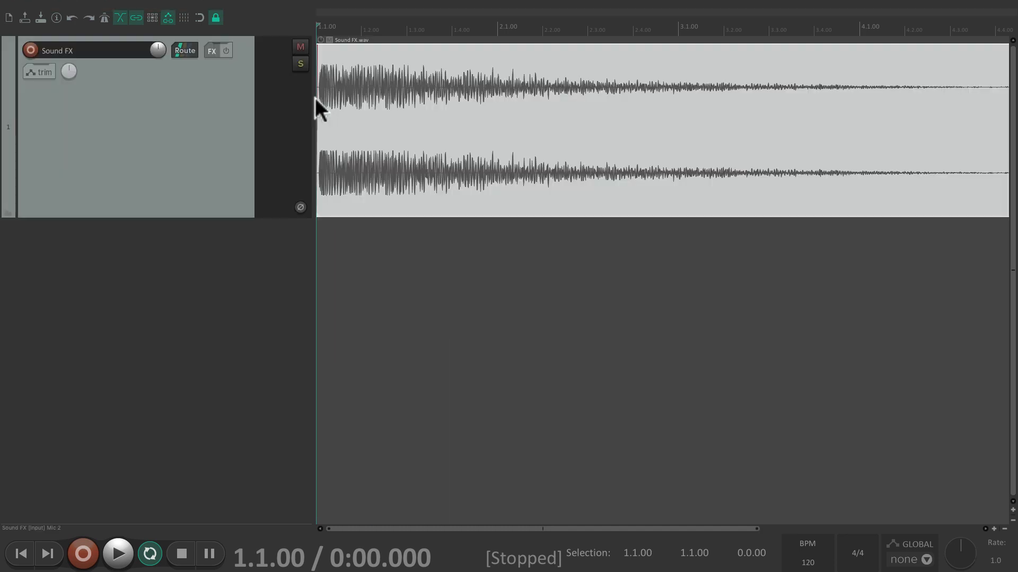
mouse_move(214, 189)
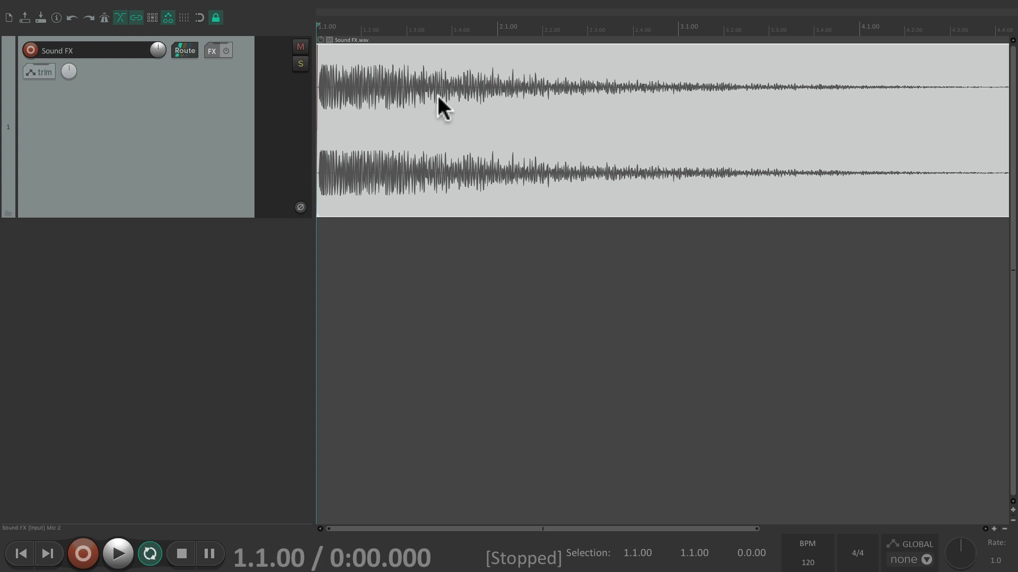
left_click(118, 554)
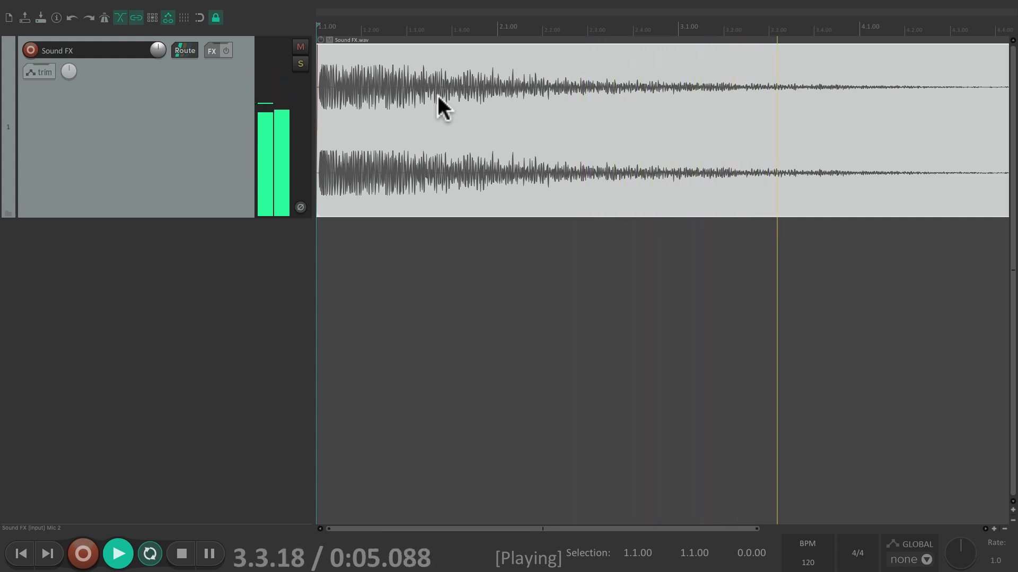
left_click(181, 554)
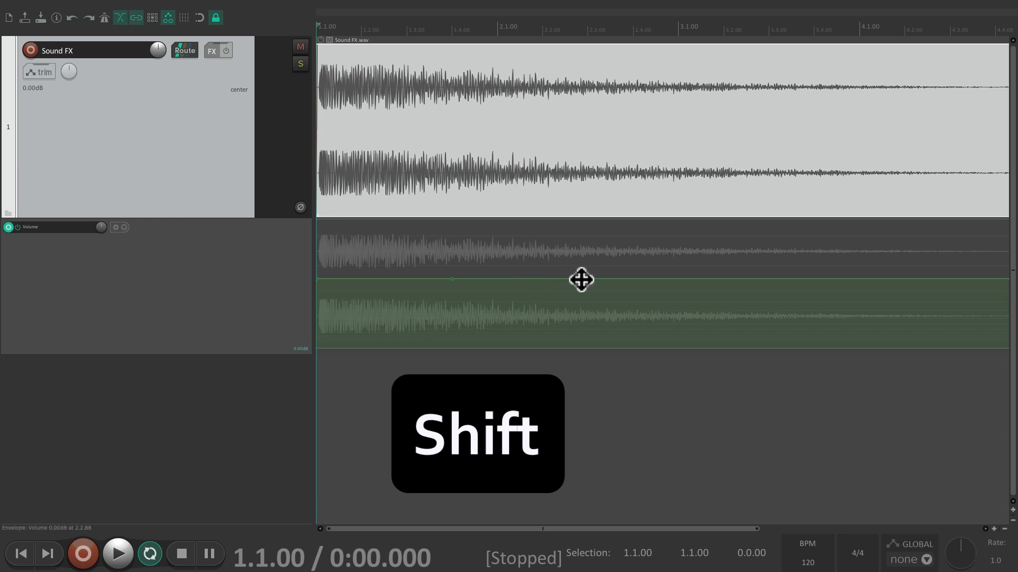
Pull the Sound FX volume envelope down into a fade-out and audition it.
left_click_drag(452, 279, 580, 347)
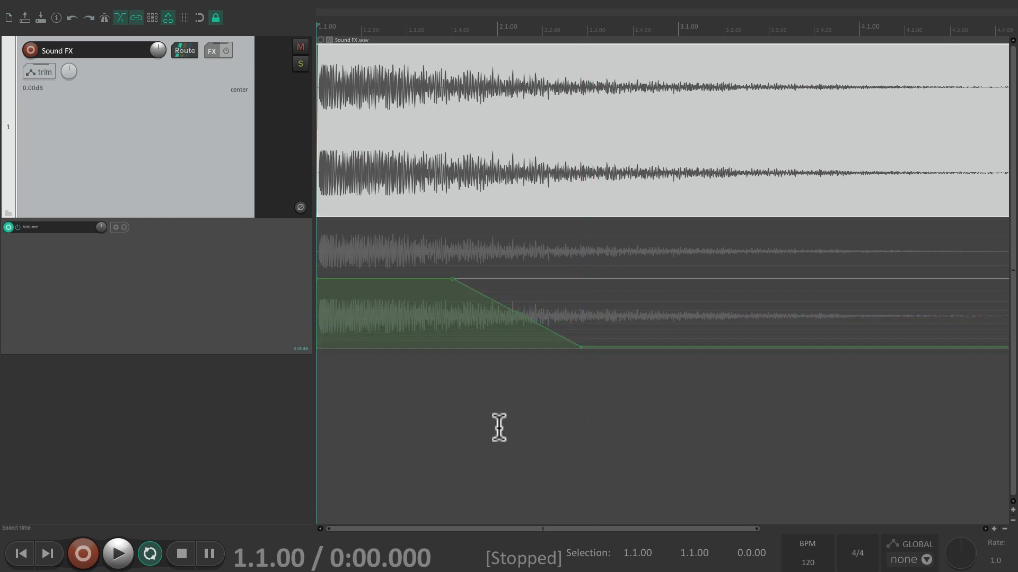
left_click(118, 553)
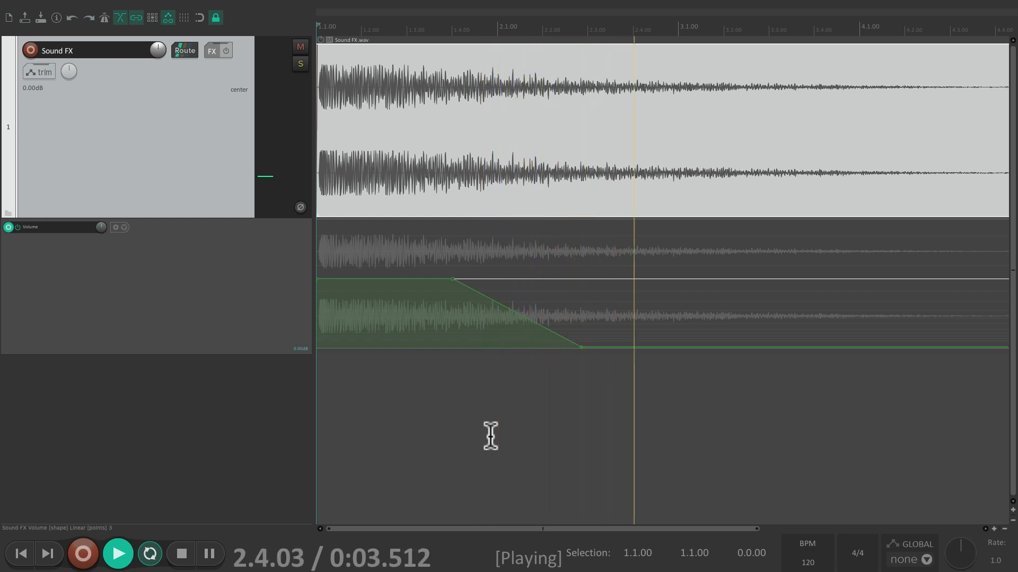
left_click(180, 554)
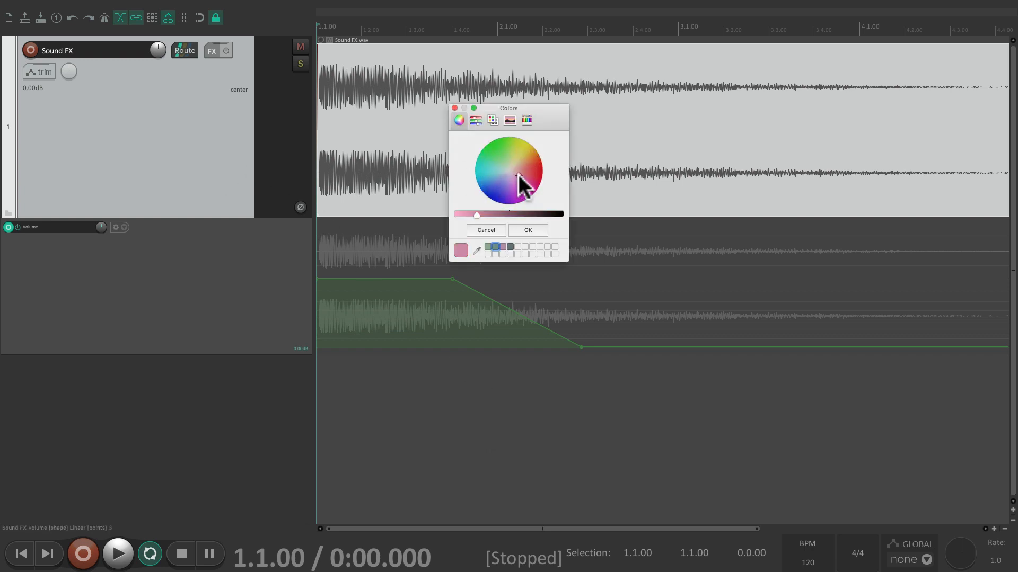
Colour the Sound FX track pink and bring up its track options.
left_click(527, 230)
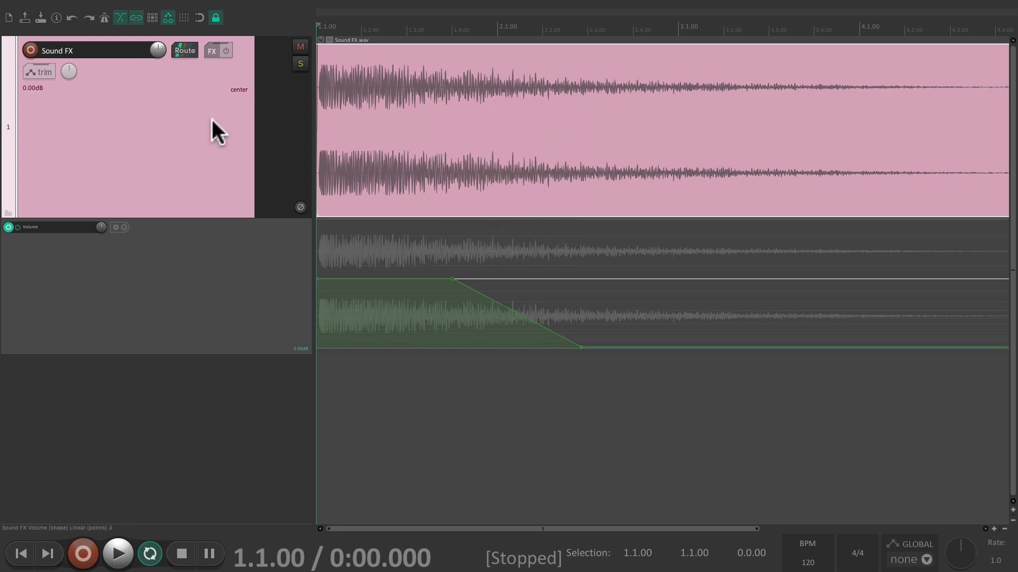
right_click(217, 129)
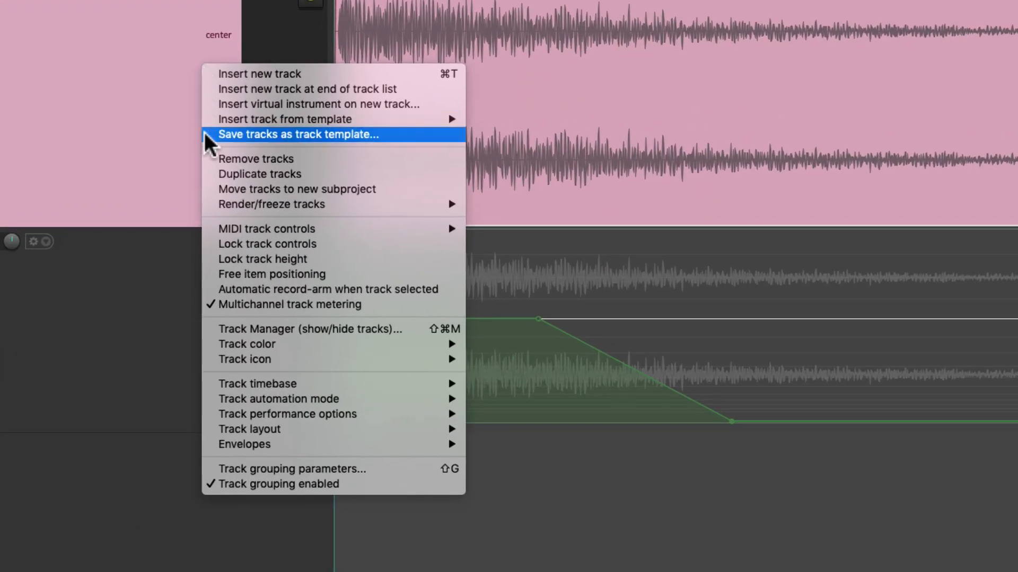
Start saving the track as a template and name it 'Sound FX'.
left_click(307, 134)
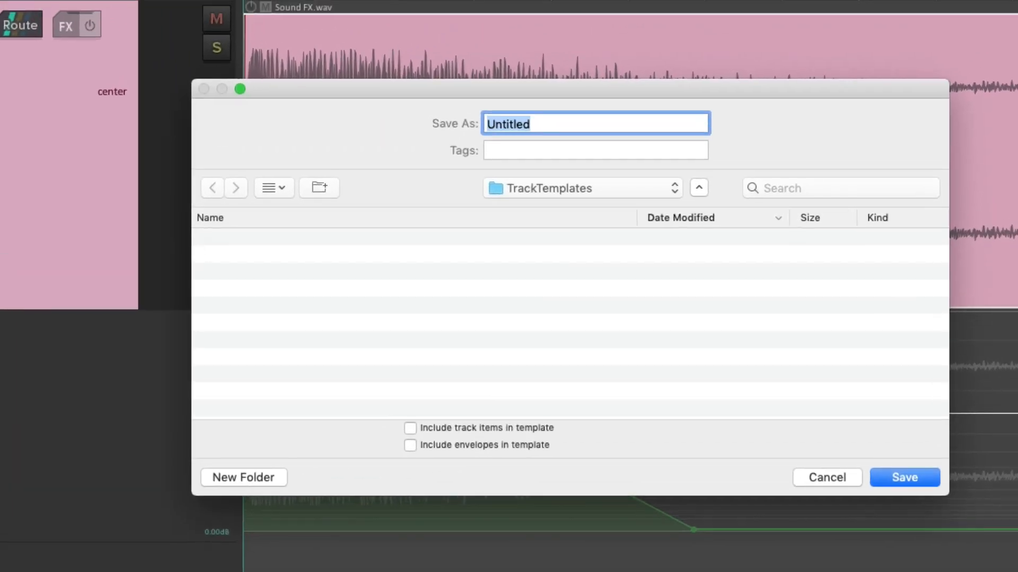
type("Sound F")
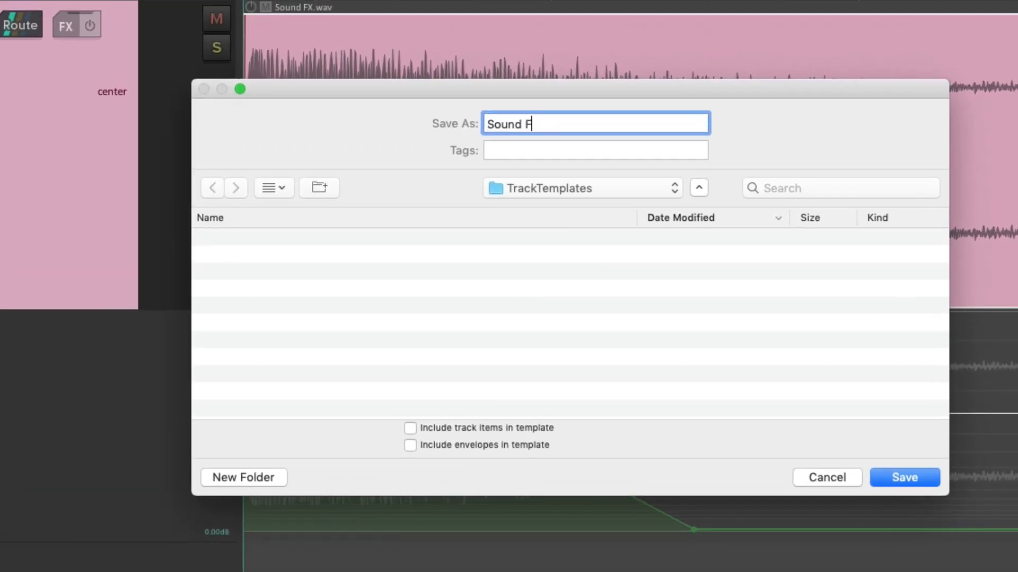
type("X")
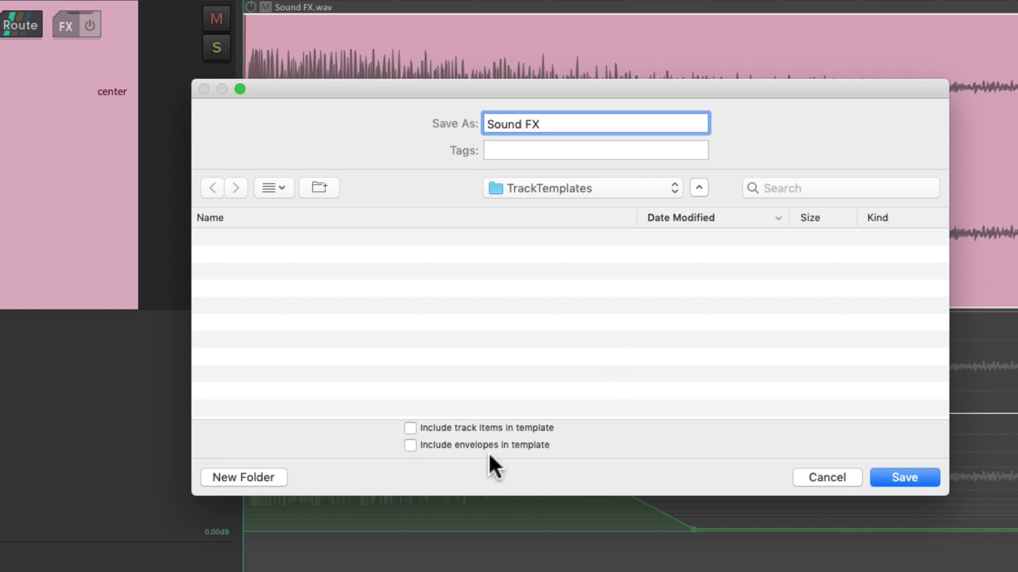
left_click(594, 123)
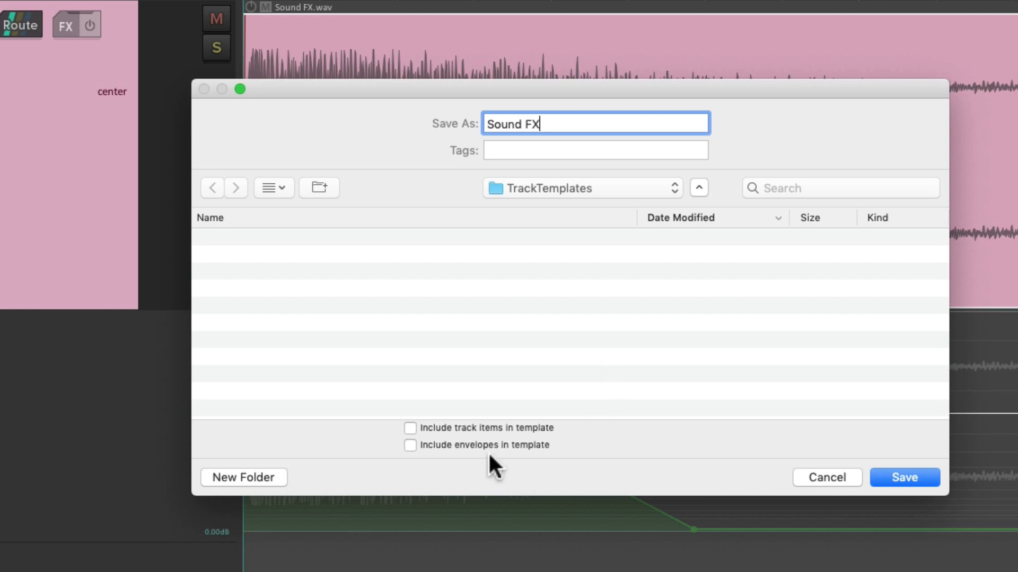
Include track items and envelopes in the template and save it.
left_click(409, 427)
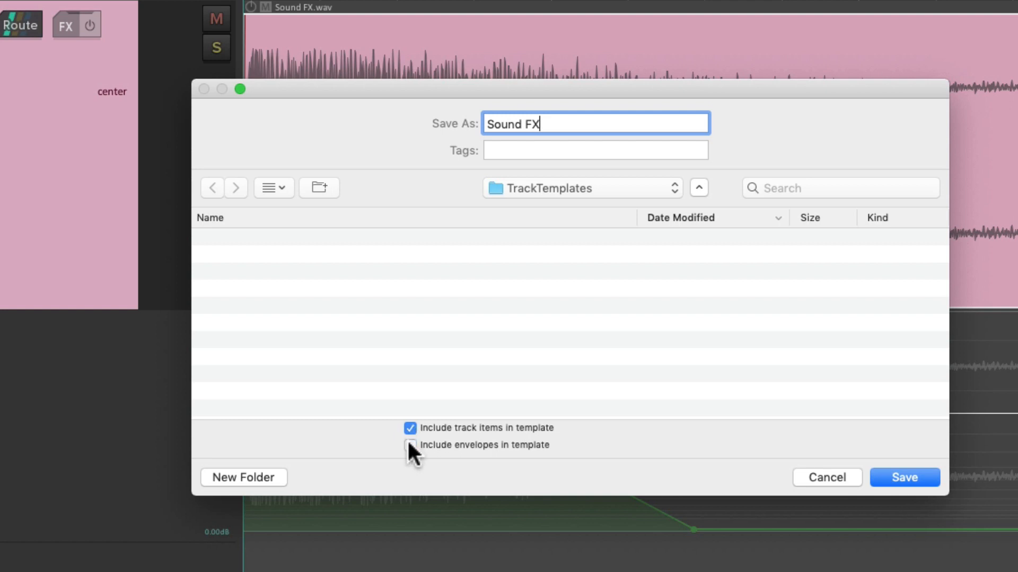
left_click(409, 445)
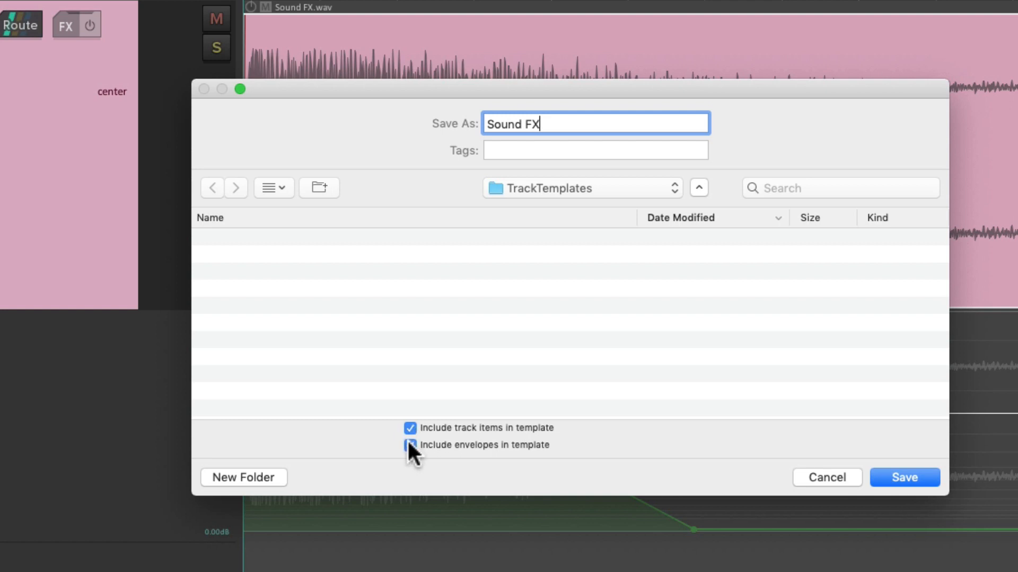
left_click(409, 445)
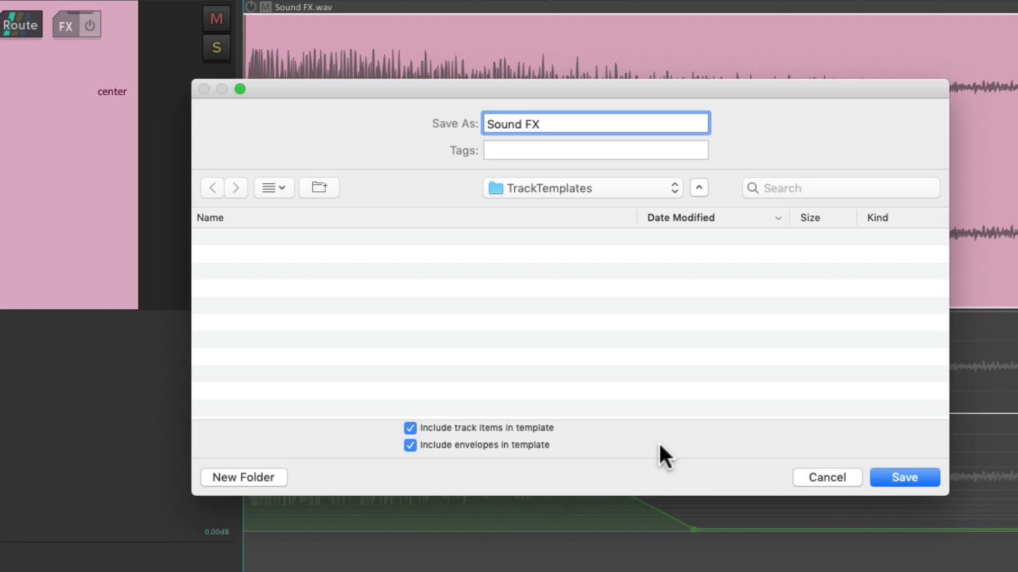
left_click(903, 478)
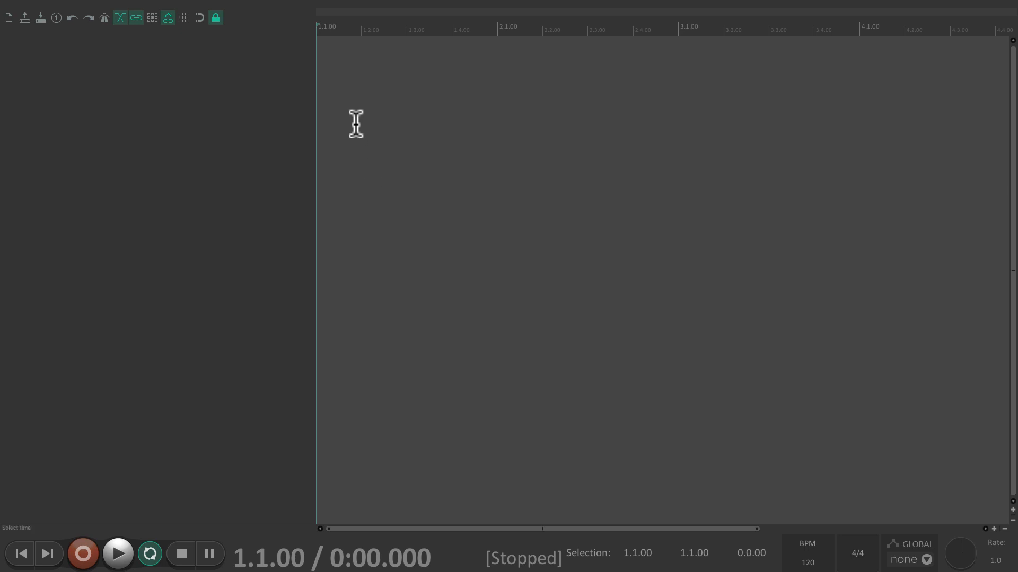
Insert the Sound FX track from its template and audition it with play and stop.
right_click(356, 123)
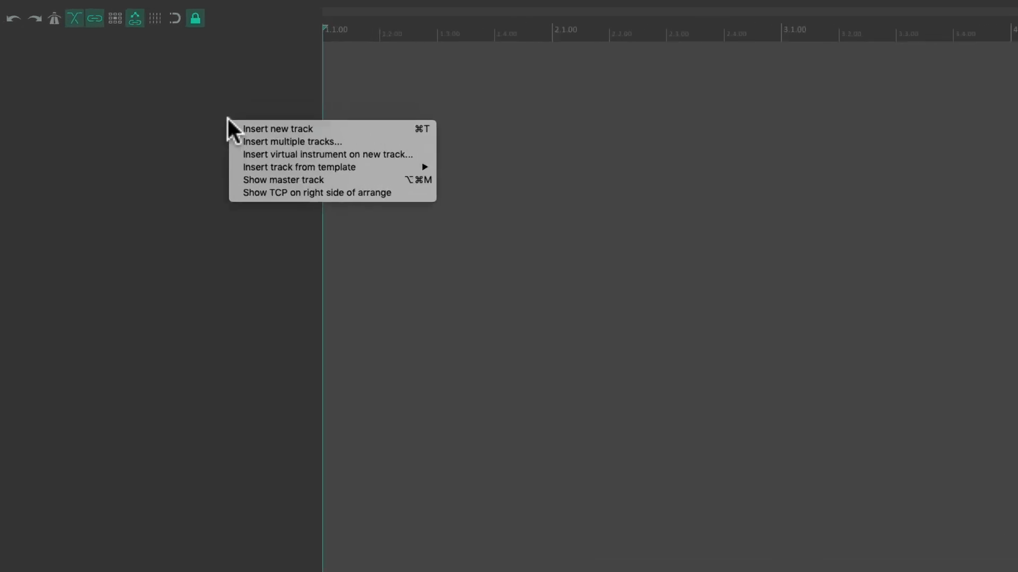
mouse_move(299, 195)
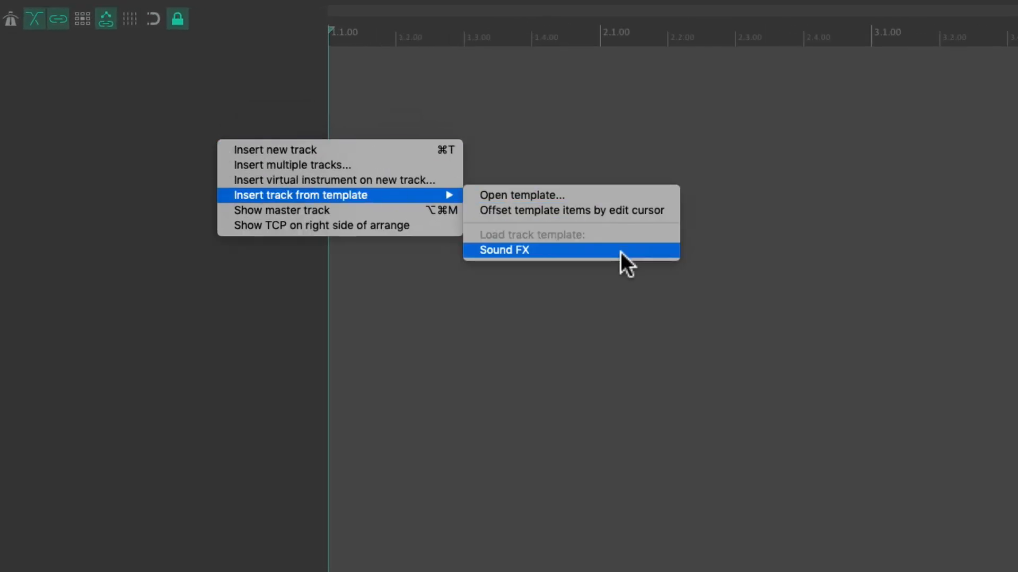
left_click(503, 250)
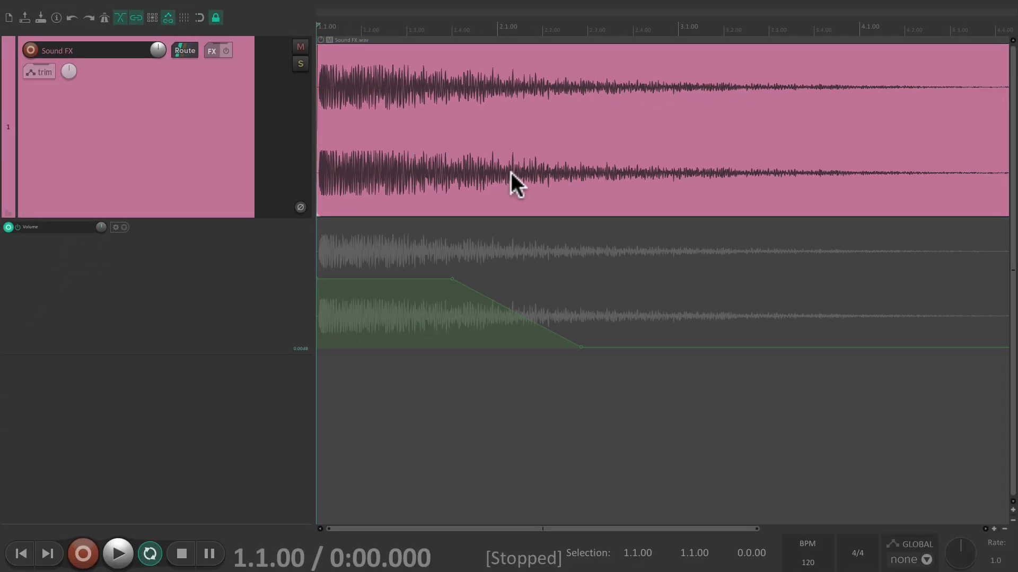
mouse_move(373, 120)
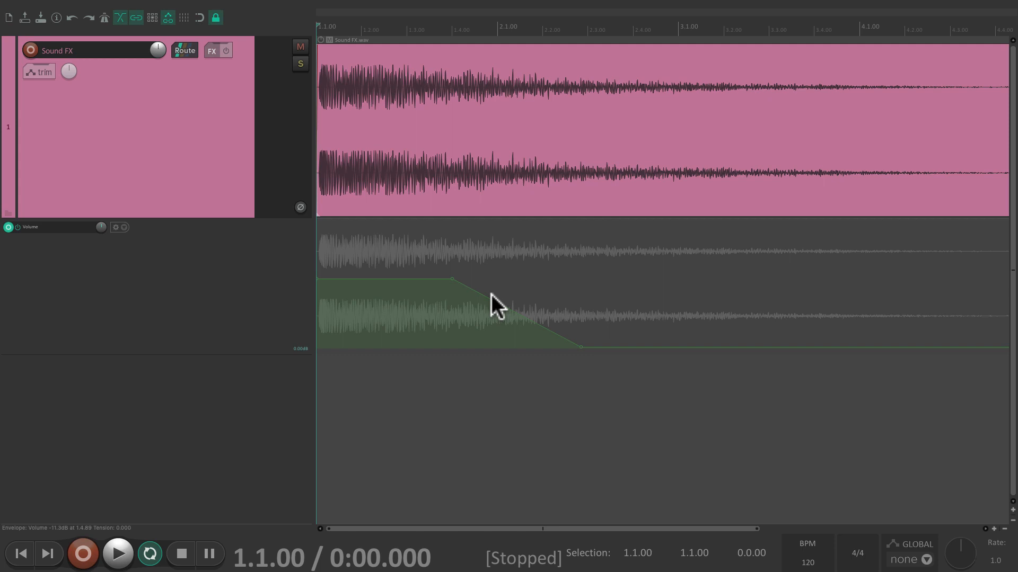
left_click(118, 554)
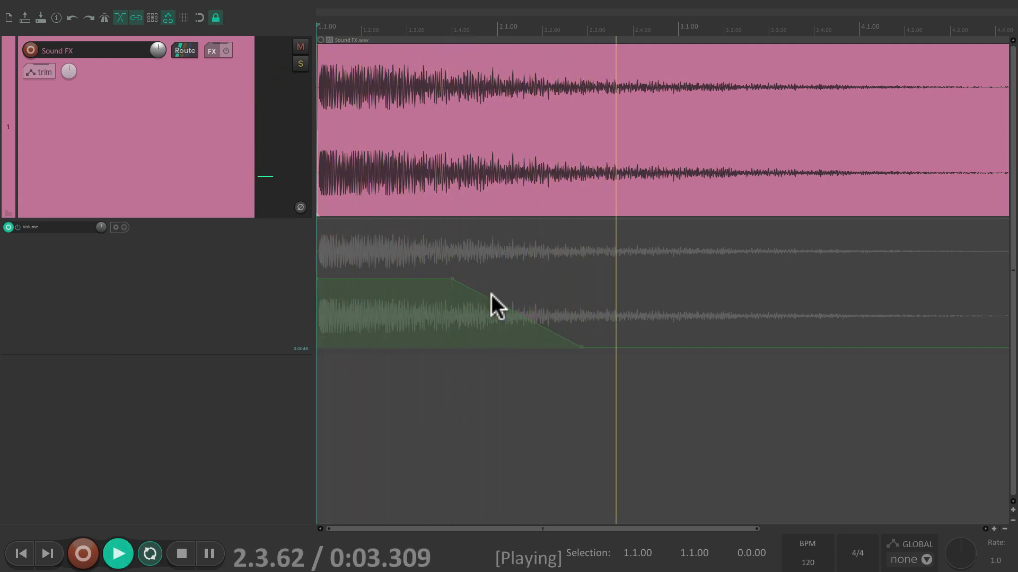
left_click(181, 553)
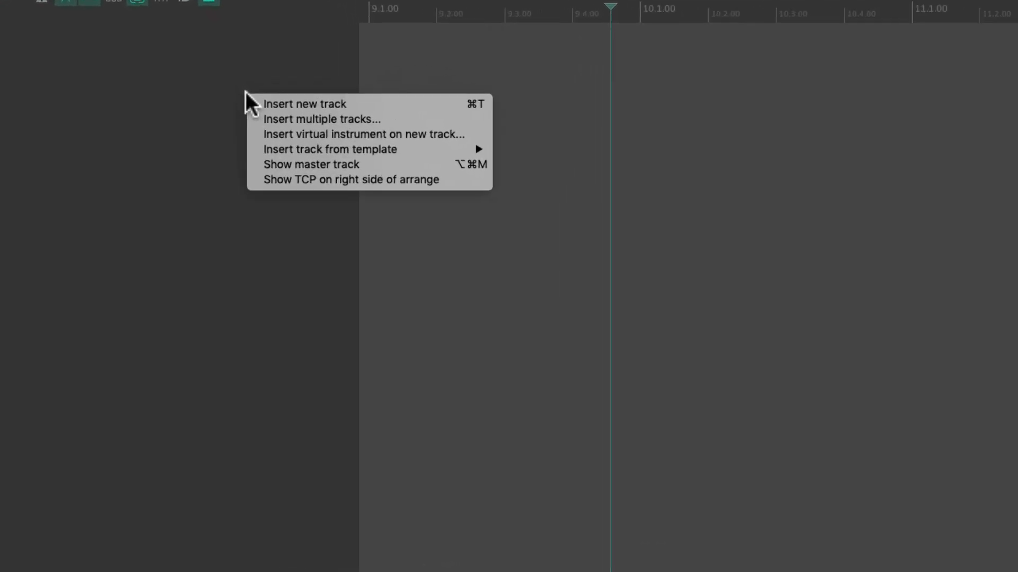
mouse_move(329, 149)
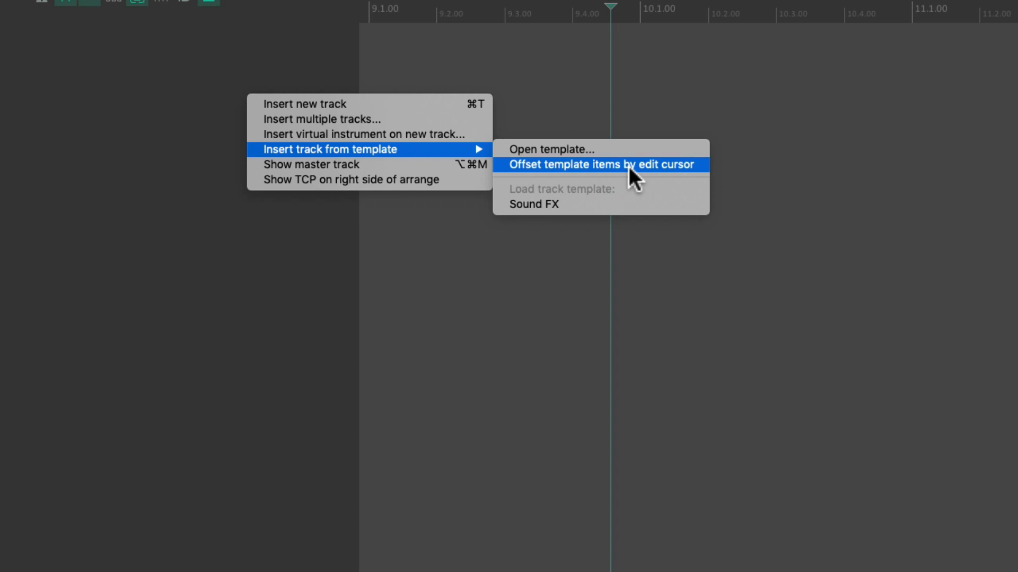
Enable 'Offset template items by edit cursor' for track template insertion.
left_click(600, 164)
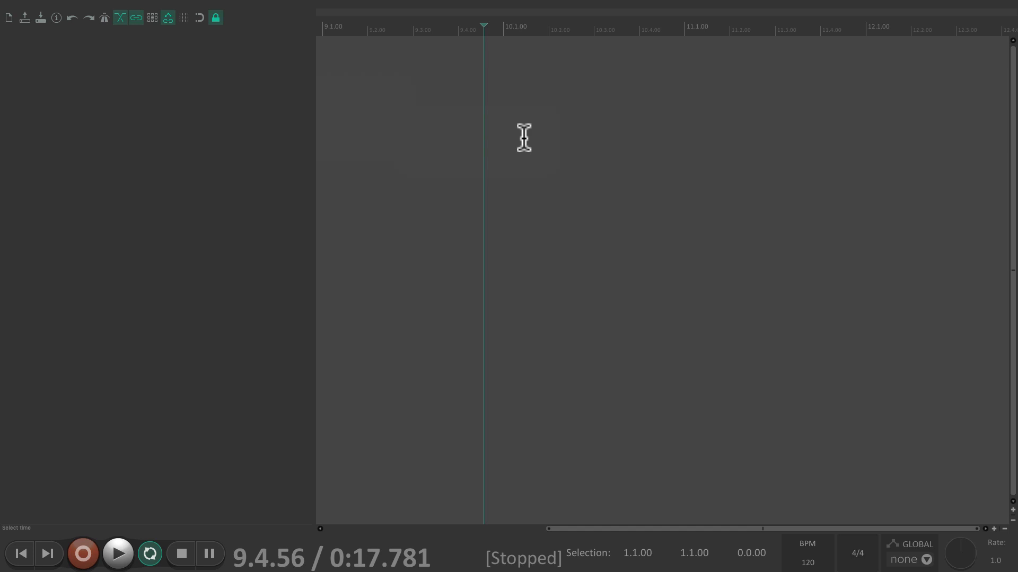
mouse_move(493, 64)
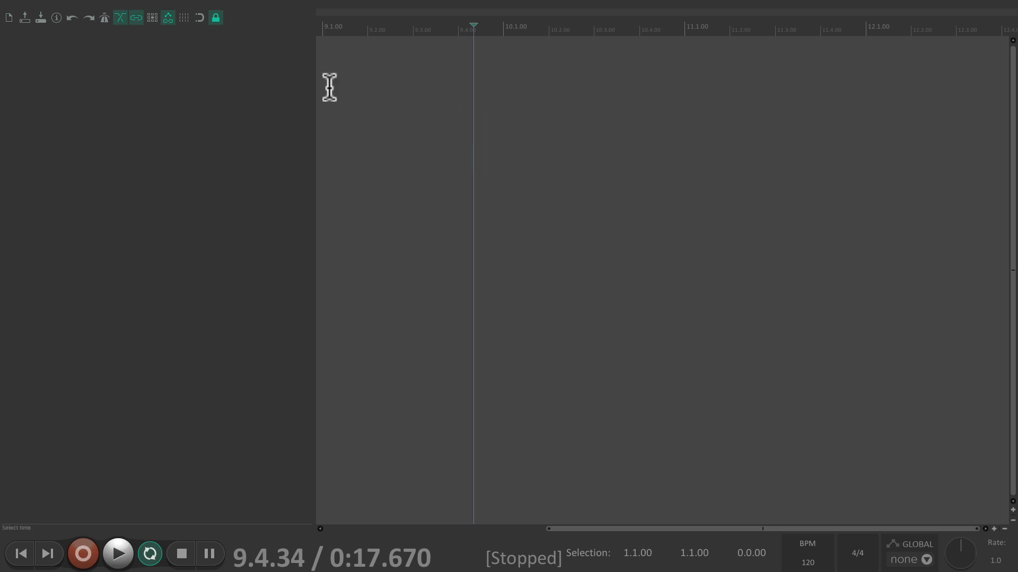
Insert the Sound FX template so its item and fade start at the edit cursor near bar 10.
right_click(328, 88)
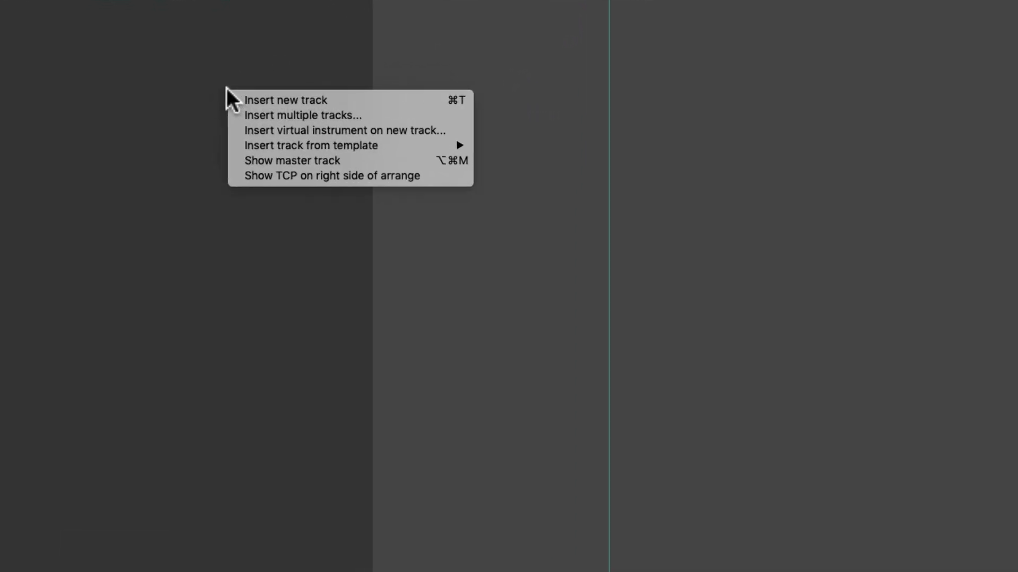
mouse_move(311, 145)
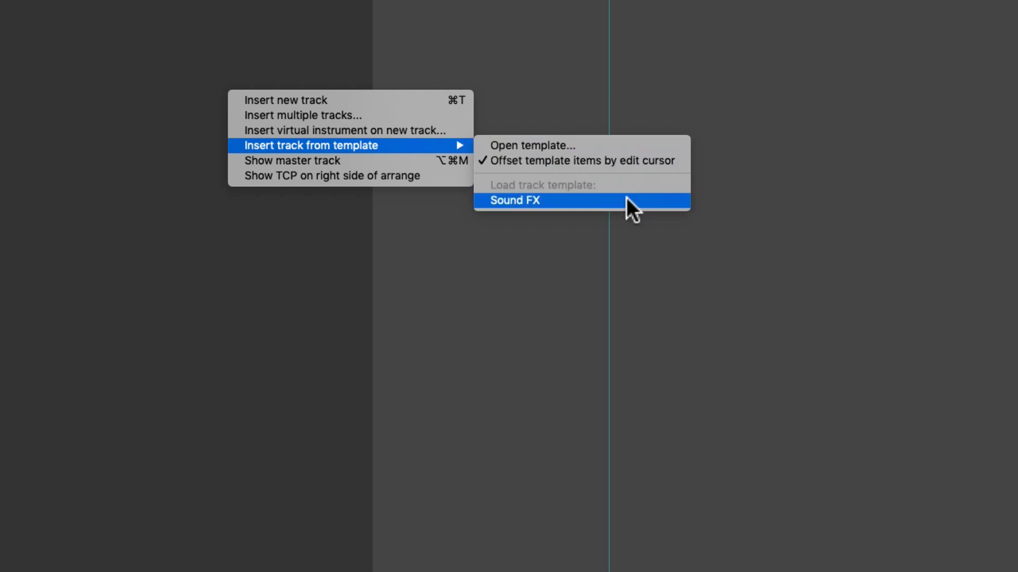
left_click(514, 200)
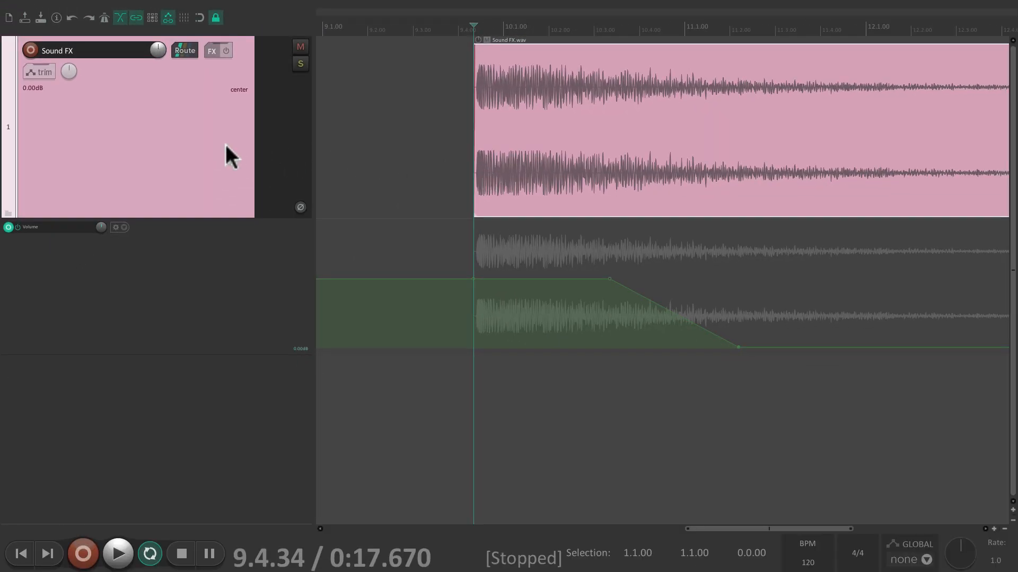
mouse_move(582, 123)
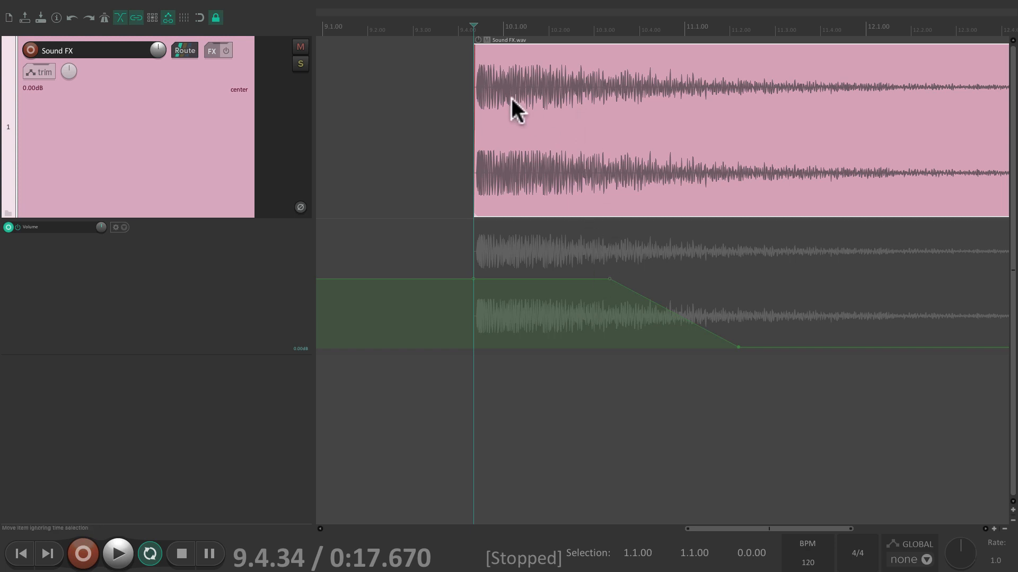
mouse_move(502, 107)
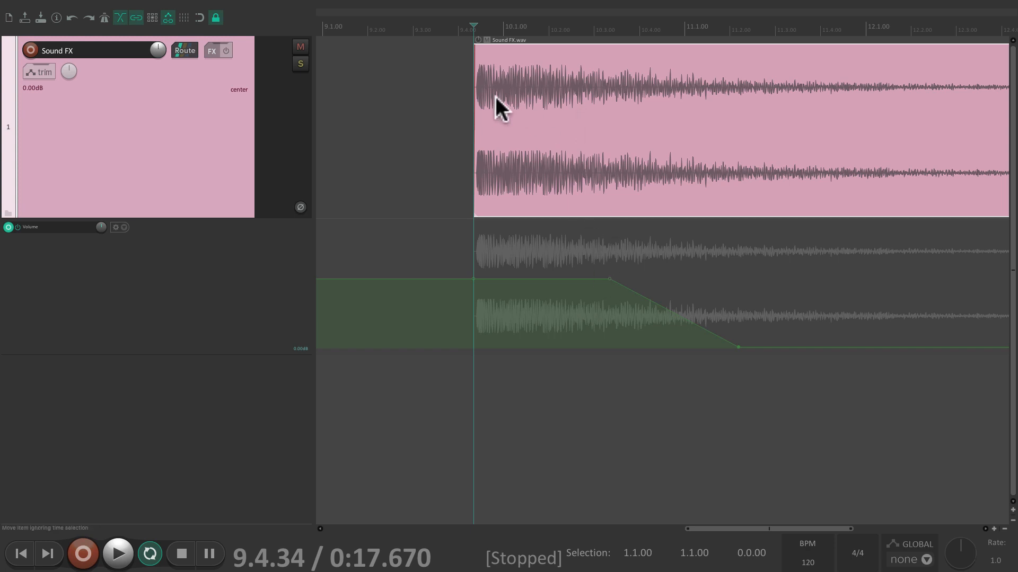